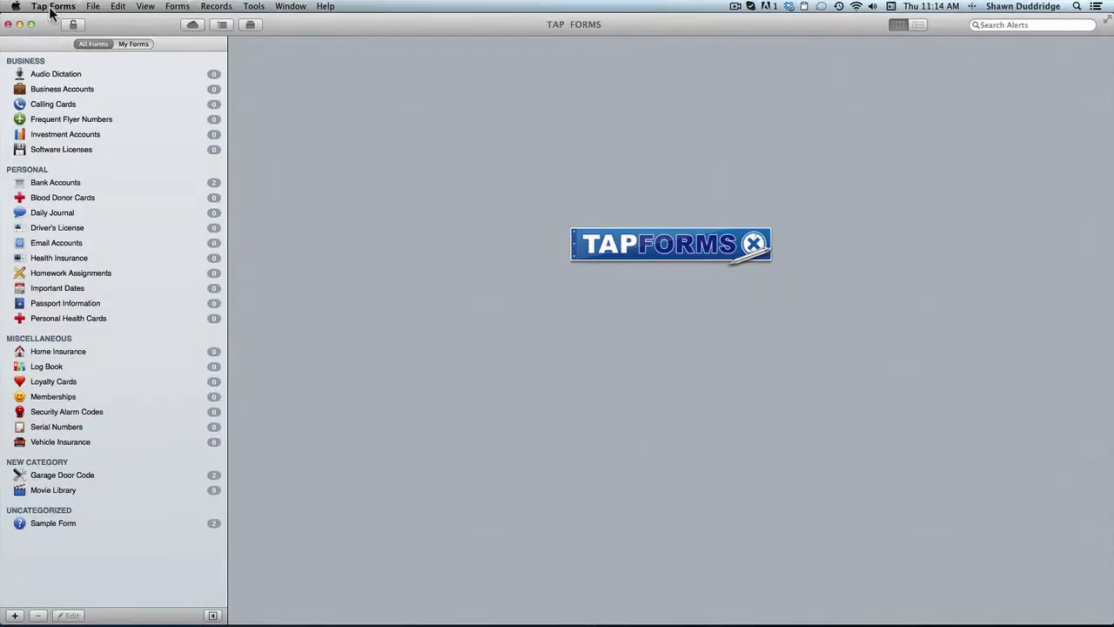
- Bring up Preferences from the Tap Forms application menu, landing on the General pane
{"action": "left_click", "coordinate": [52, 7]}
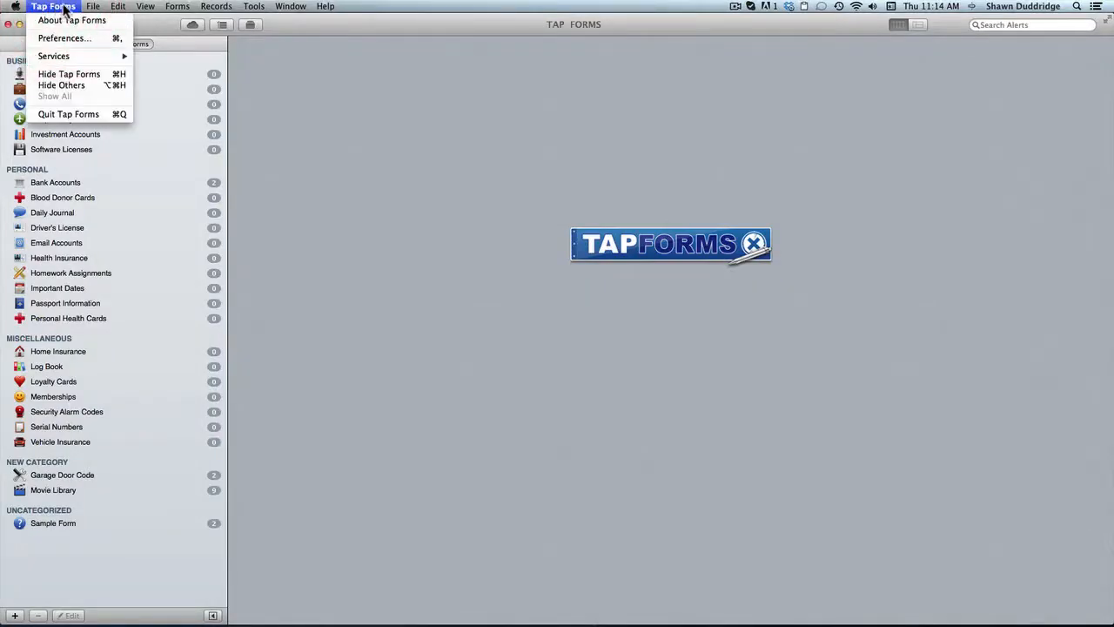
{"action": "mouse_move", "coordinate": [62, 38]}
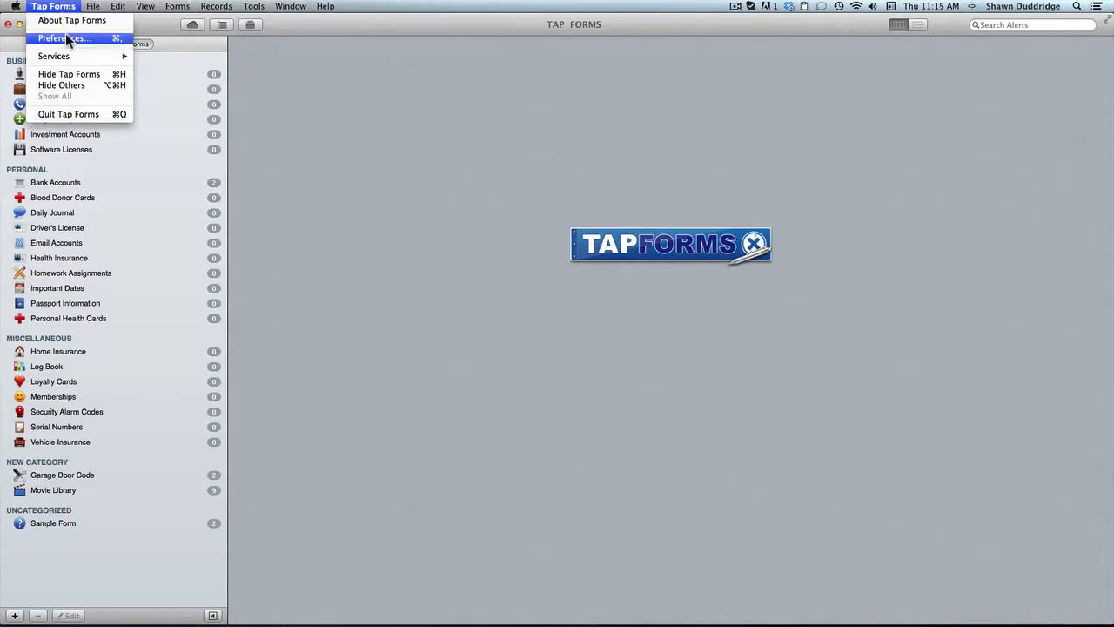
{"action": "left_click", "coordinate": [63, 38]}
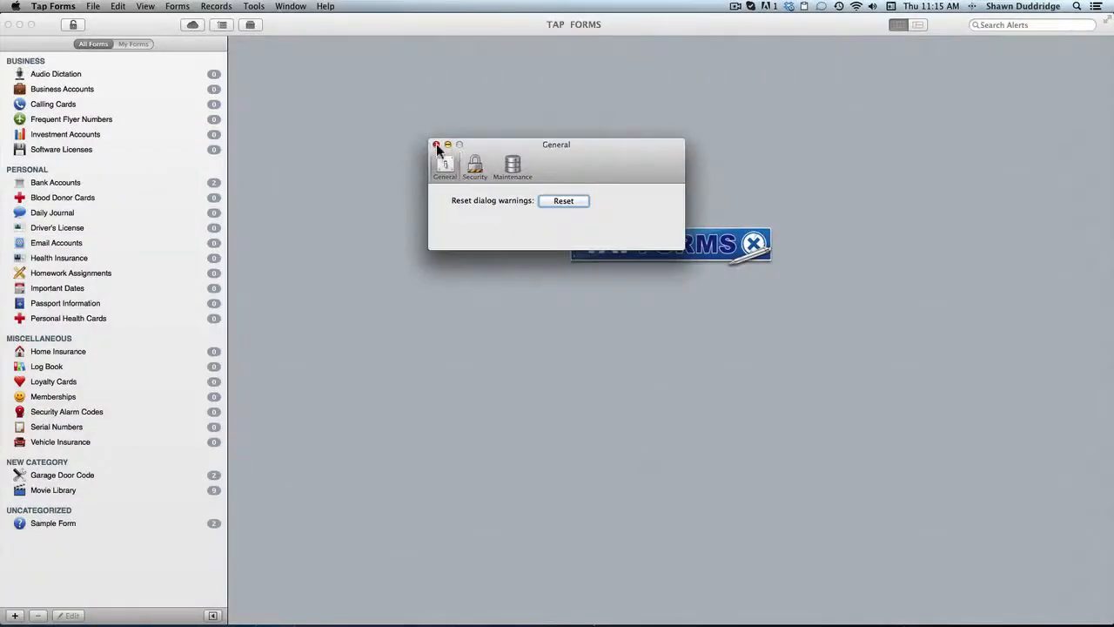
- Delete the Condo record and the remaining record from Garage Door Code, turning off the delete warning
{"action": "left_click", "coordinate": [437, 144]}
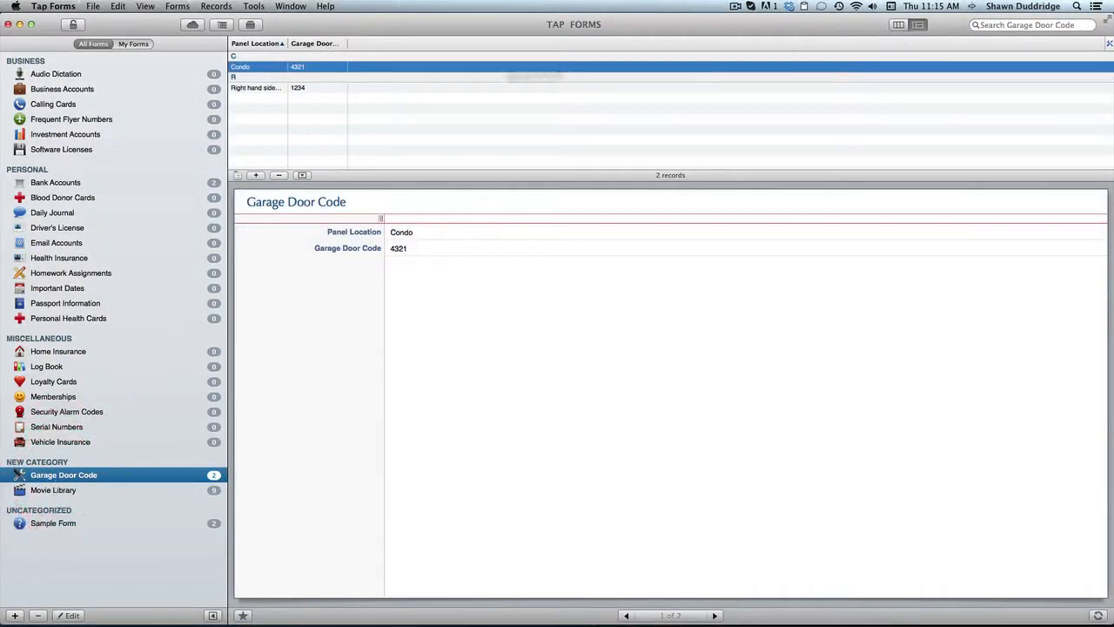
{"action": "left_click", "coordinate": [278, 174]}
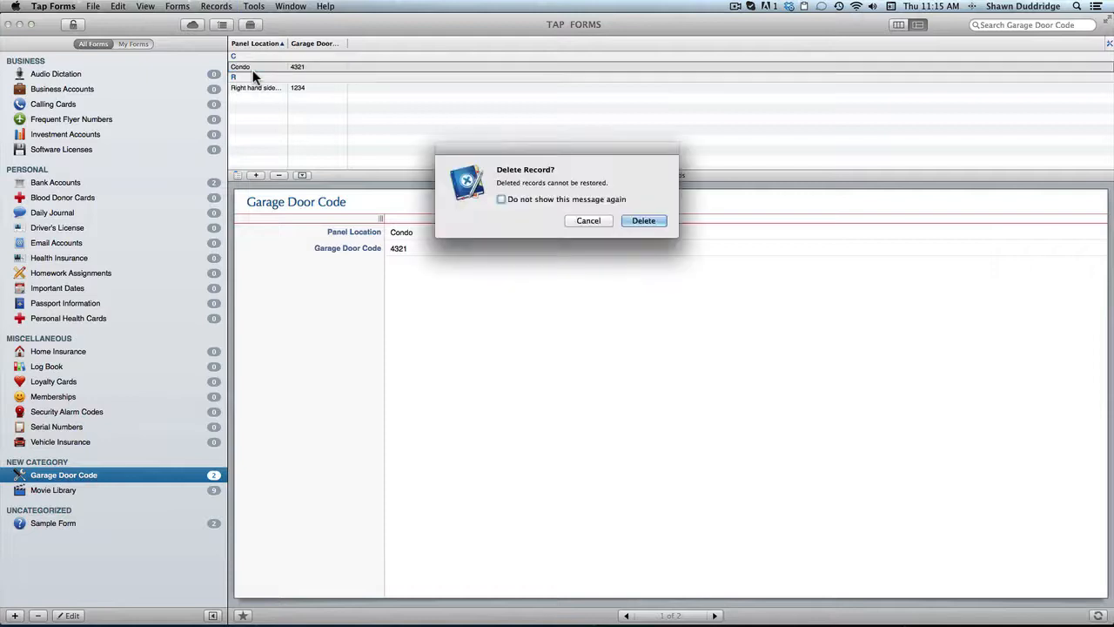
{"action": "mouse_move", "coordinate": [523, 205]}
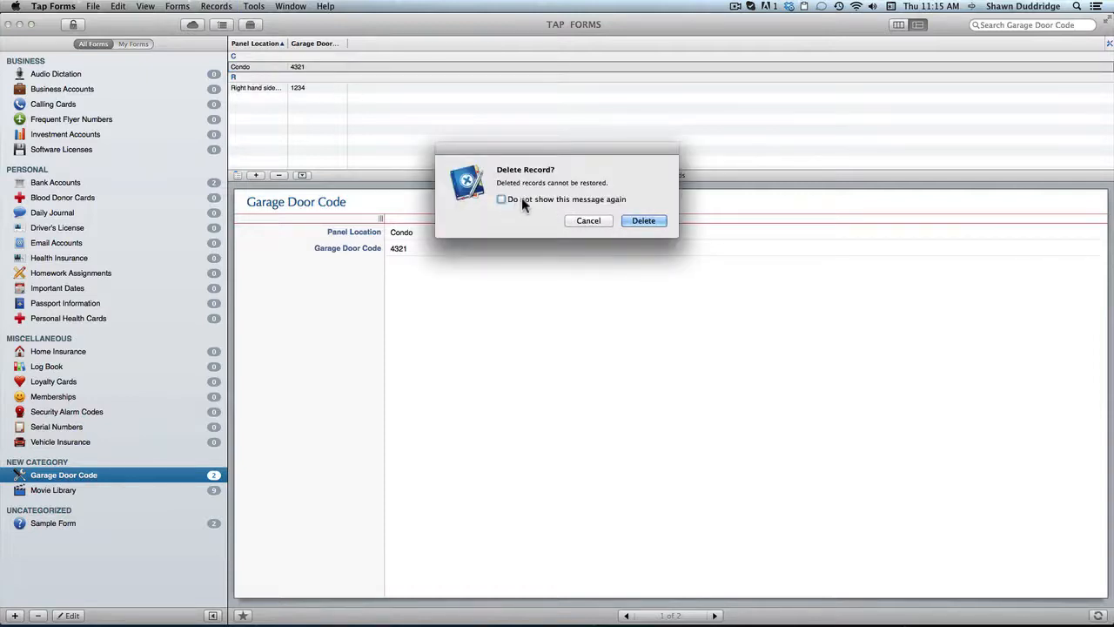
{"action": "left_click", "coordinate": [501, 198]}
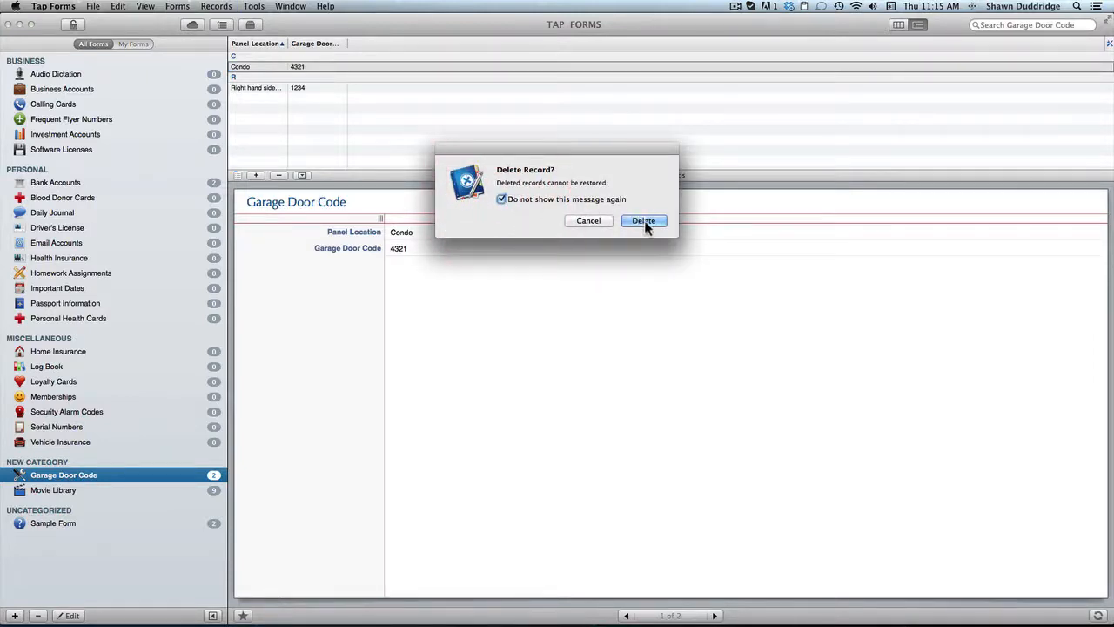
{"action": "left_click", "coordinate": [644, 219]}
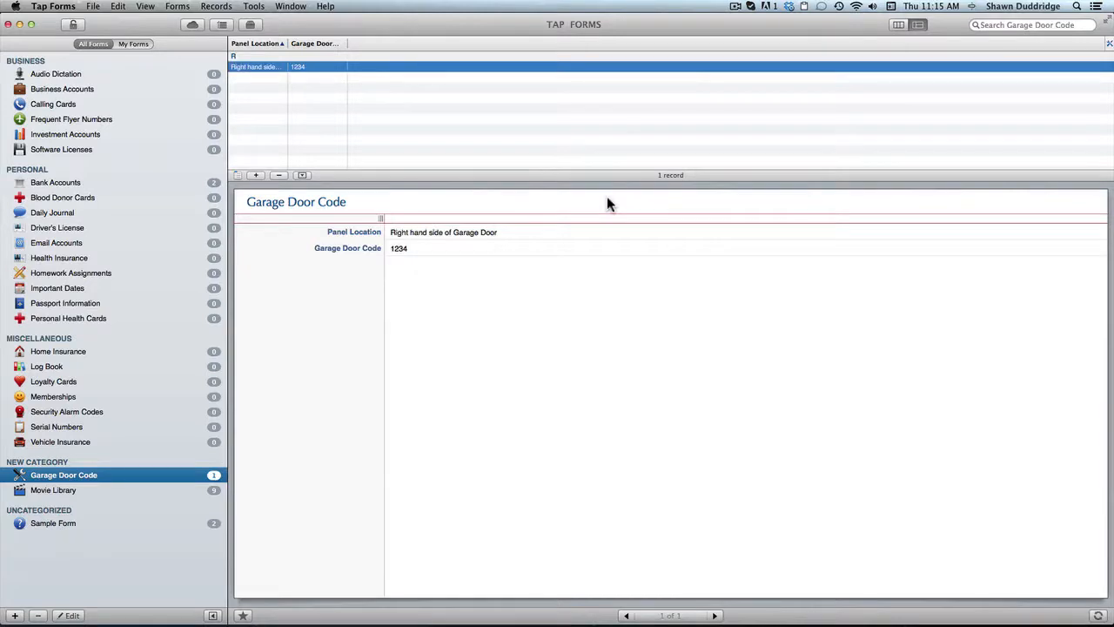
{"action": "left_click", "coordinate": [278, 174]}
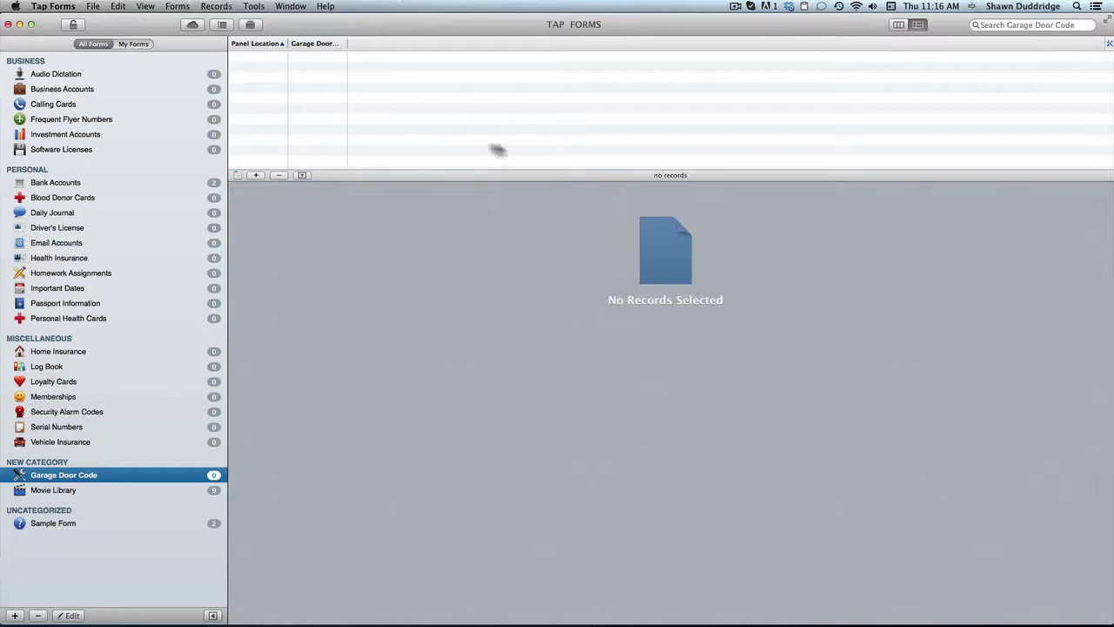
- Reopen Preferences, toggle Lock after on and off in Security, then switch to Maintenance showing 59.8 MB
{"action": "left_click", "coordinate": [53, 6]}
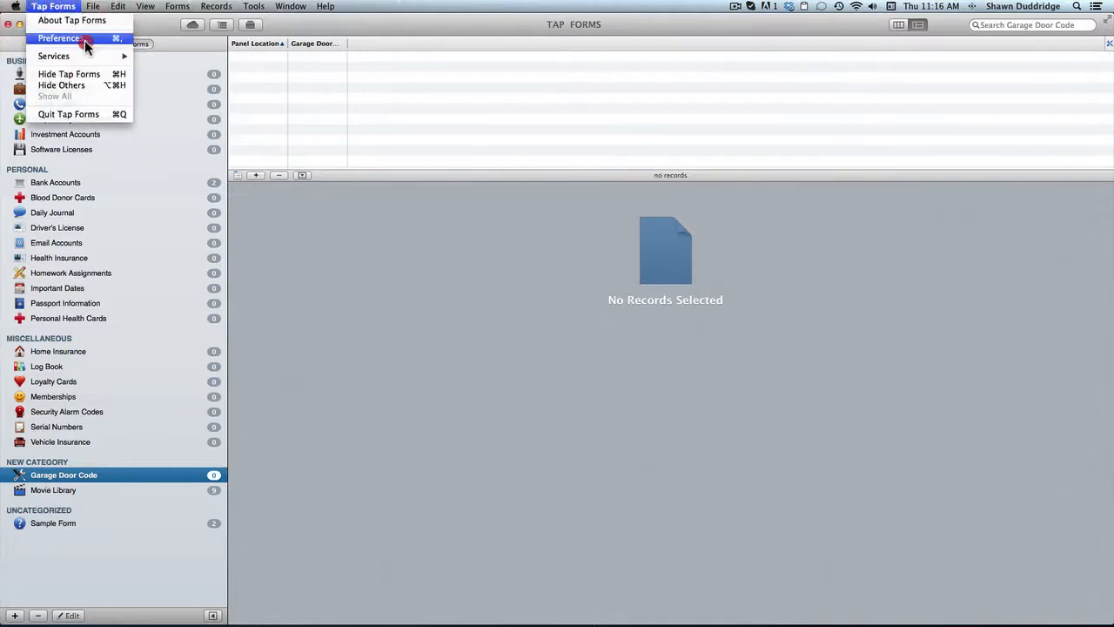
{"action": "left_click", "coordinate": [59, 38]}
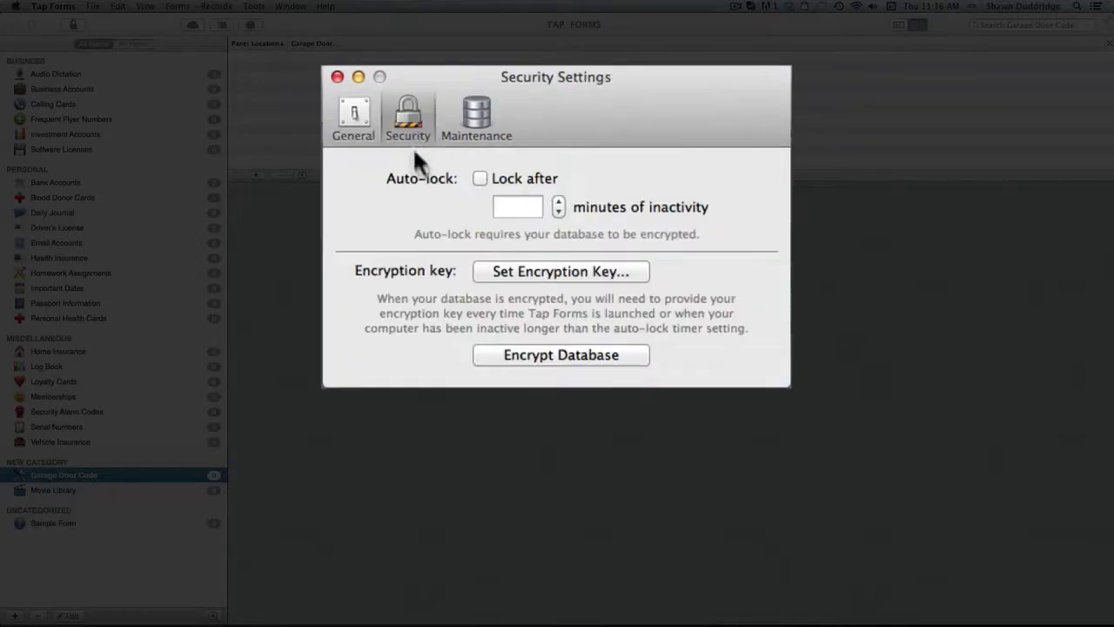
{"action": "mouse_move", "coordinate": [484, 185]}
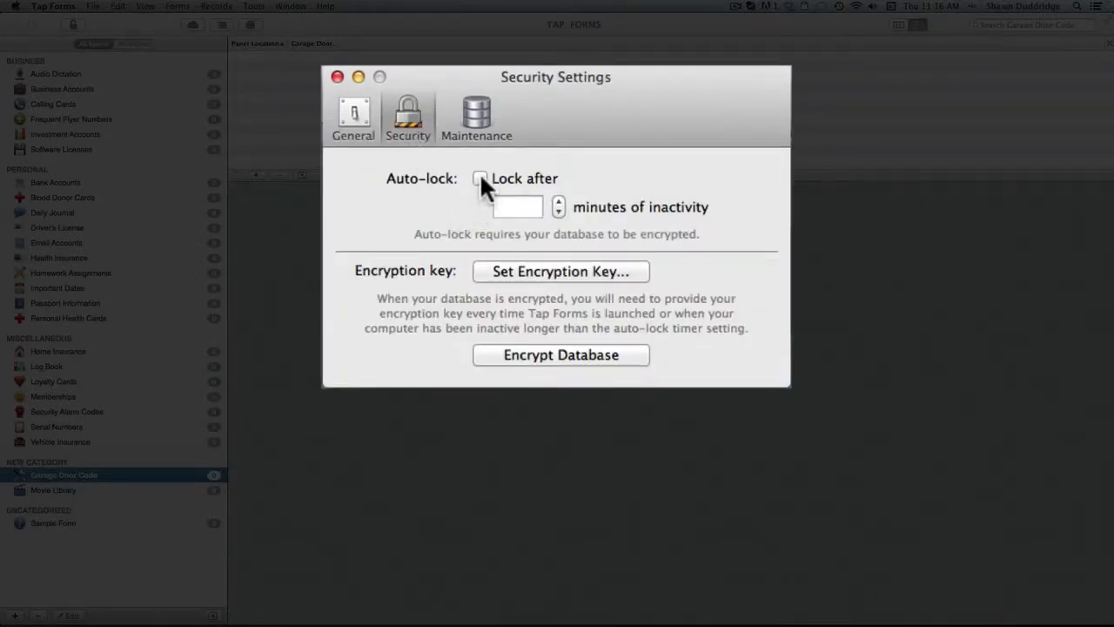
{"action": "left_click", "coordinate": [480, 178]}
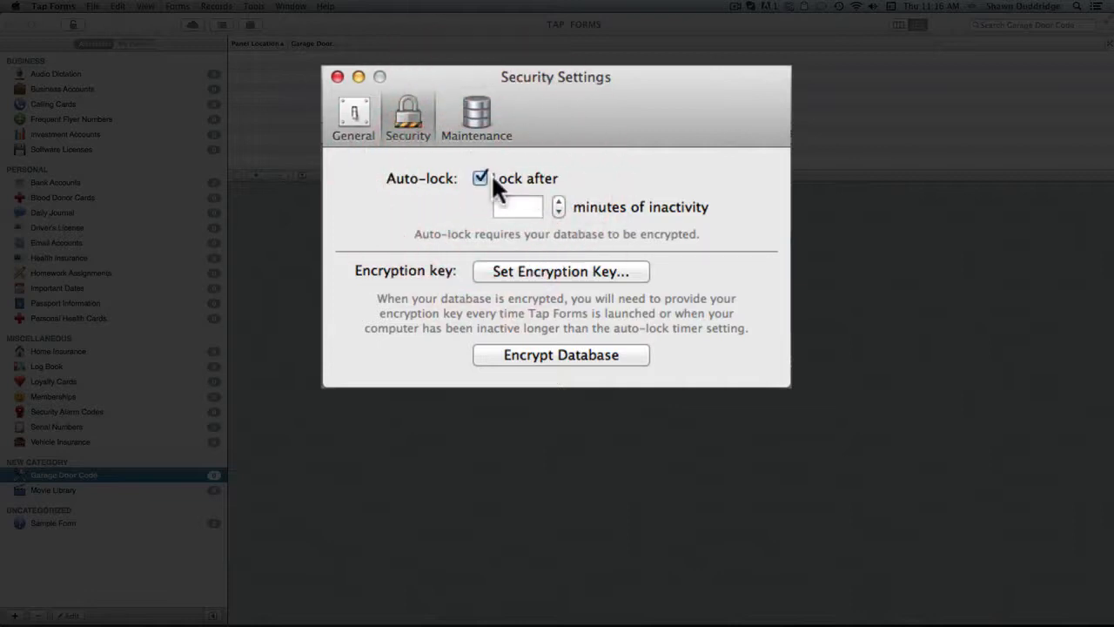
{"action": "left_click", "coordinate": [481, 177]}
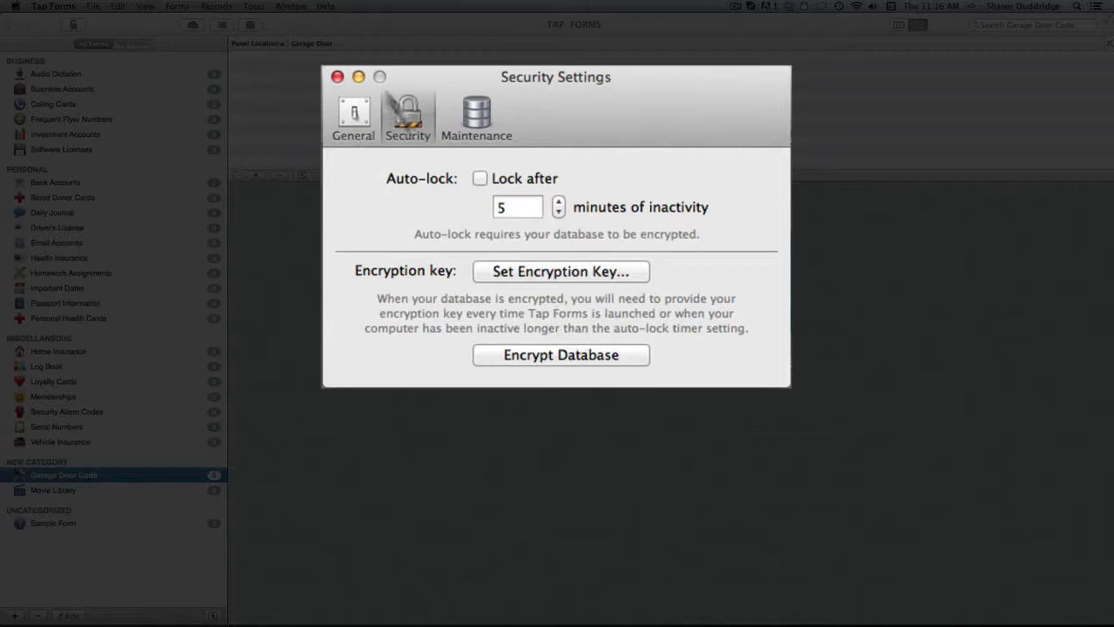
{"action": "left_click", "coordinate": [477, 118]}
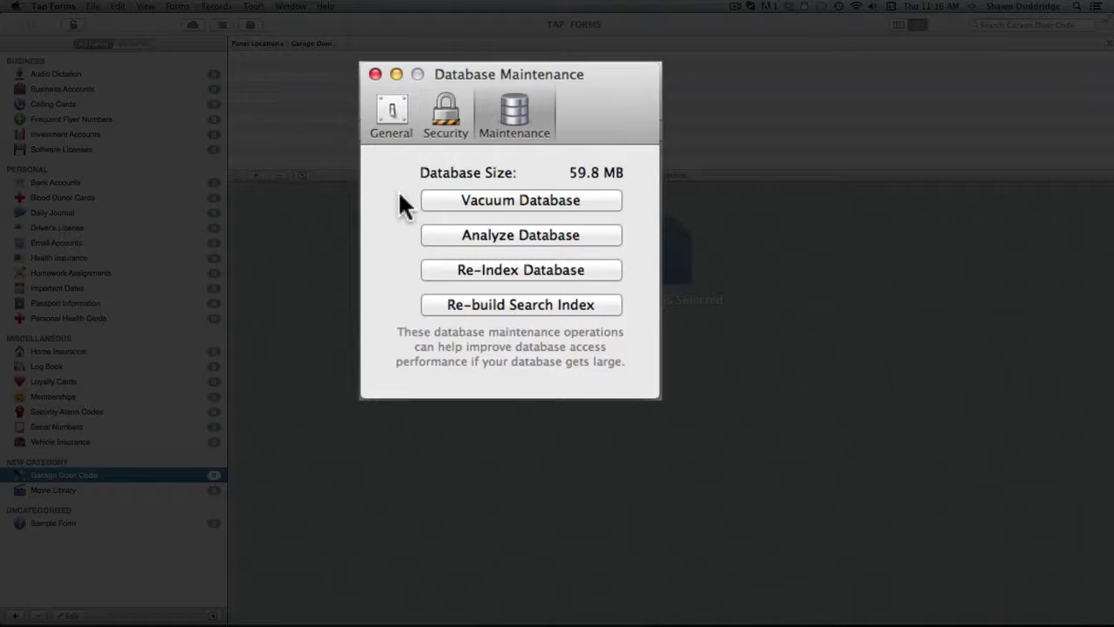
- Vacuum the database down to 29.0 MB and close the Preferences window
{"action": "left_click", "coordinate": [521, 199]}
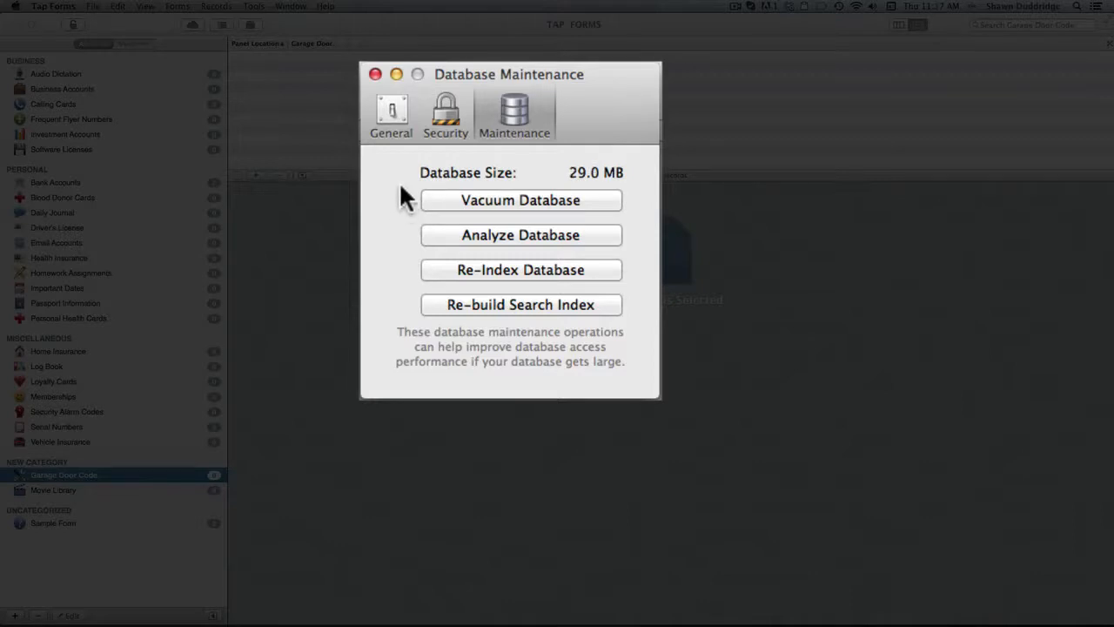
{"action": "left_click", "coordinate": [376, 73]}
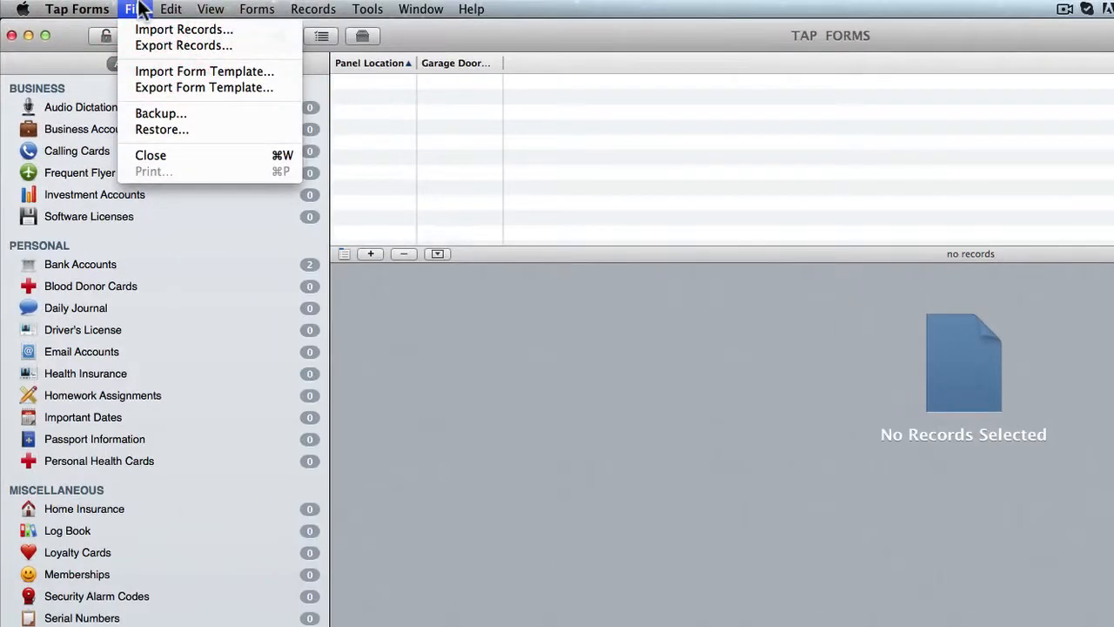
{"action": "mouse_move", "coordinate": [183, 45]}
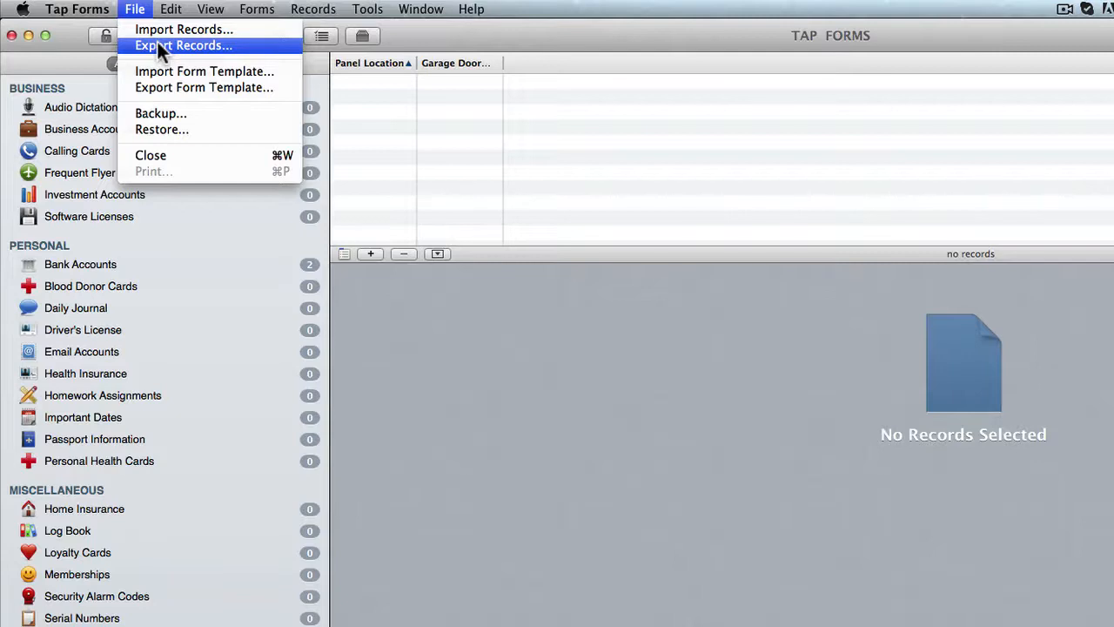
{"action": "mouse_move", "coordinate": [183, 67]}
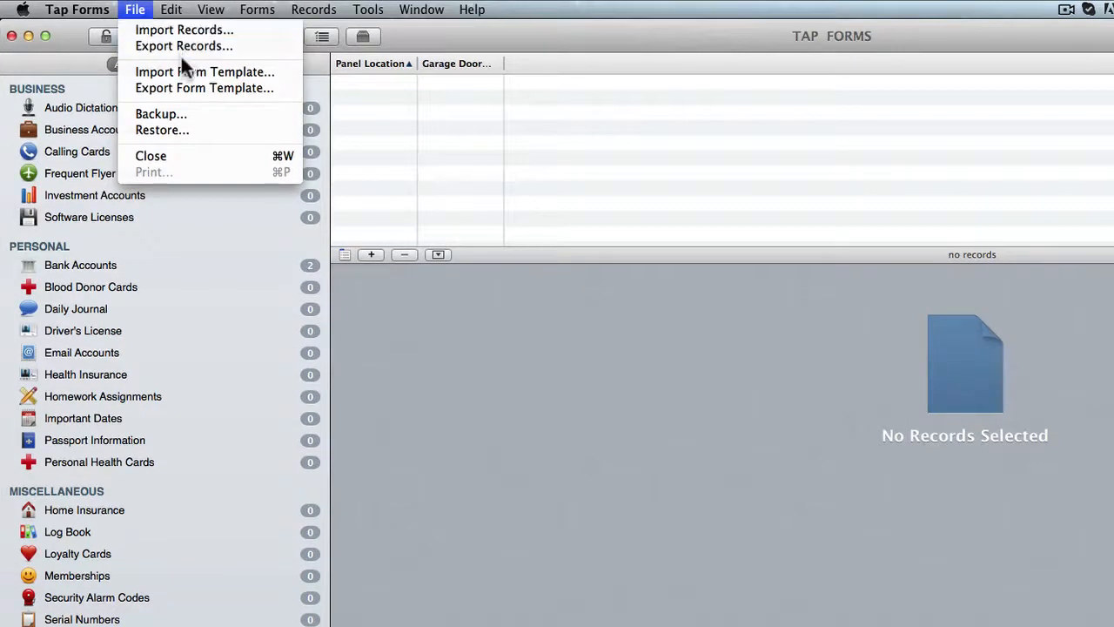
{"action": "mouse_move", "coordinate": [182, 46]}
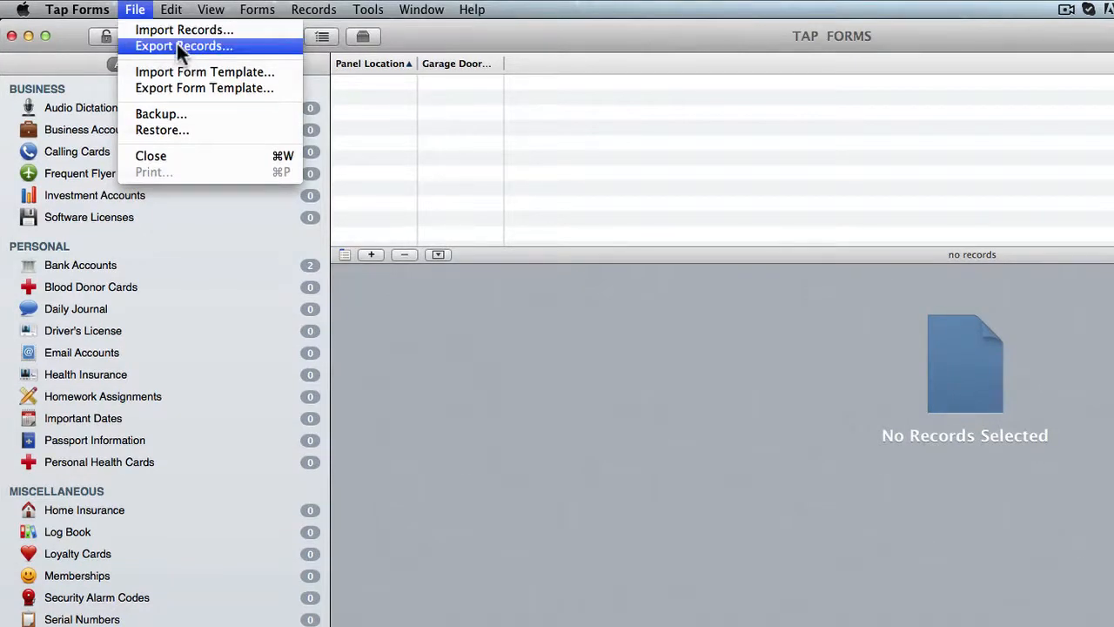
{"action": "mouse_move", "coordinate": [235, 71]}
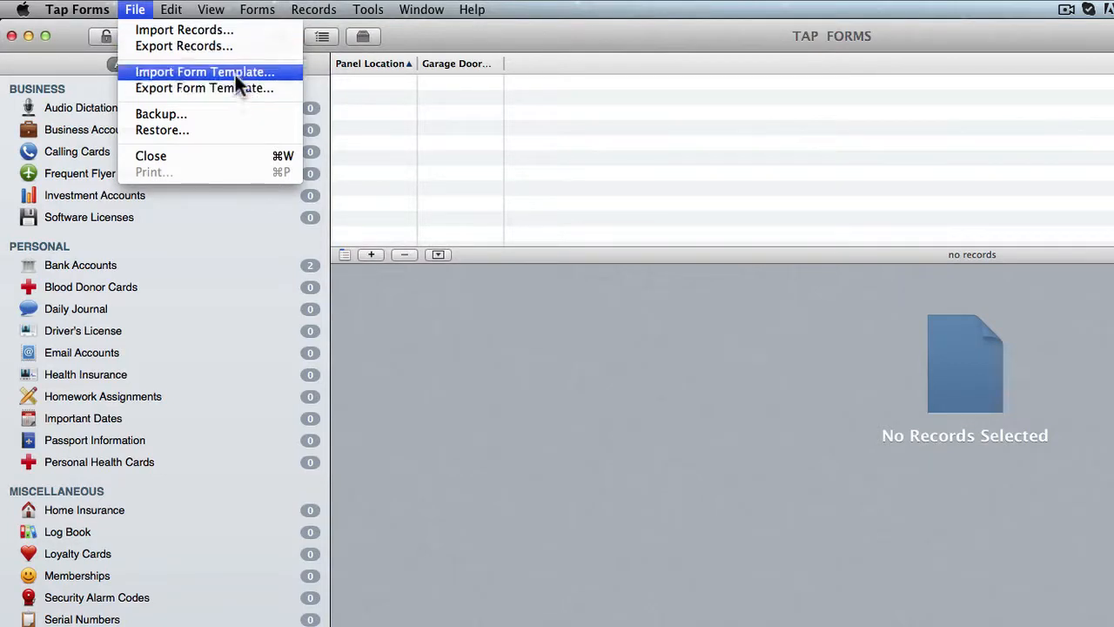
{"action": "mouse_move", "coordinate": [256, 257]}
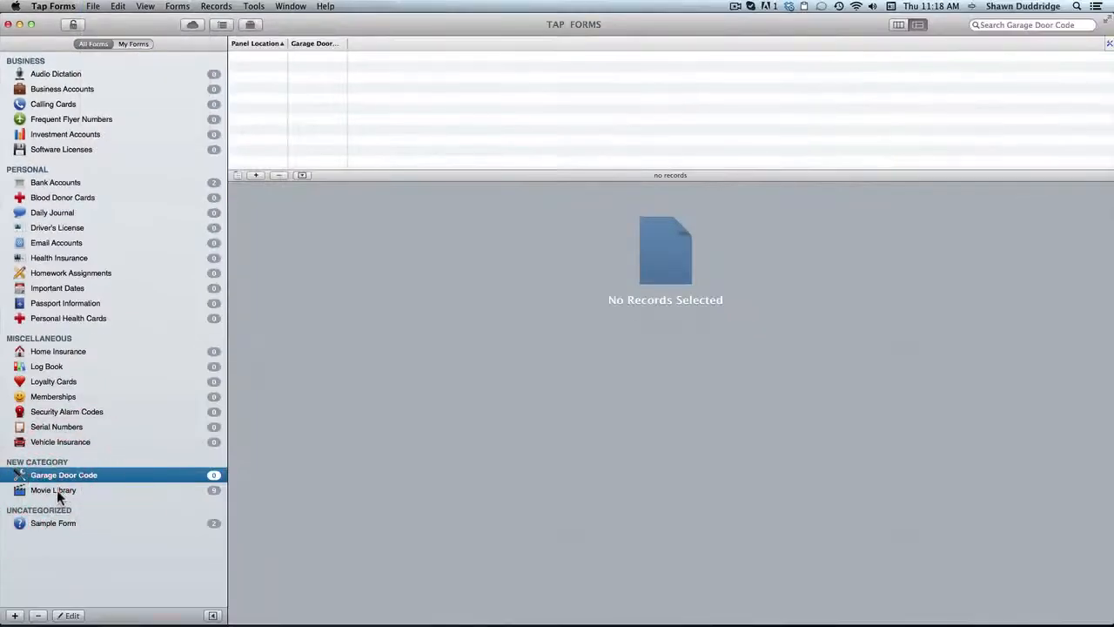
- Select the Movie Library form and bring up the File menu's import, export and backup items
{"action": "left_click", "coordinate": [53, 489]}
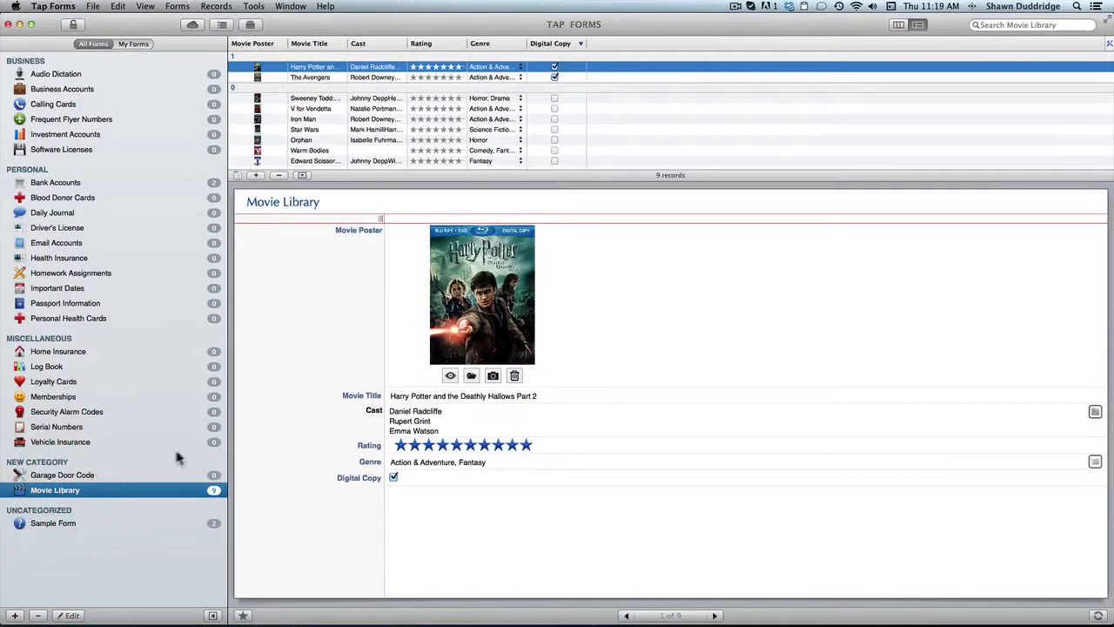
{"action": "mouse_move", "coordinate": [330, 226]}
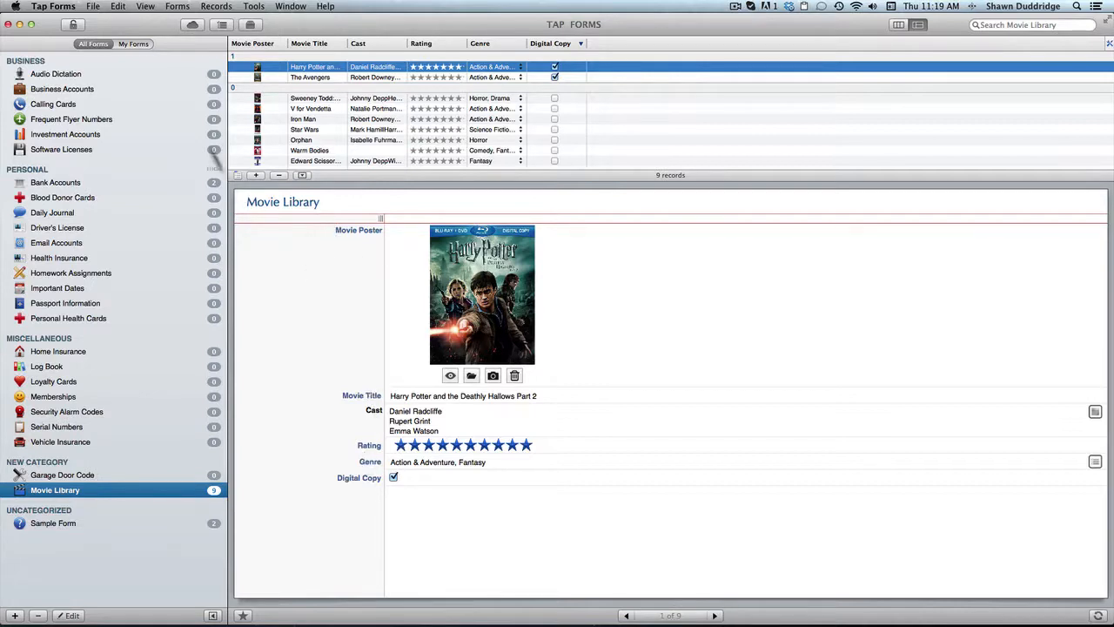
{"action": "left_click", "coordinate": [93, 7]}
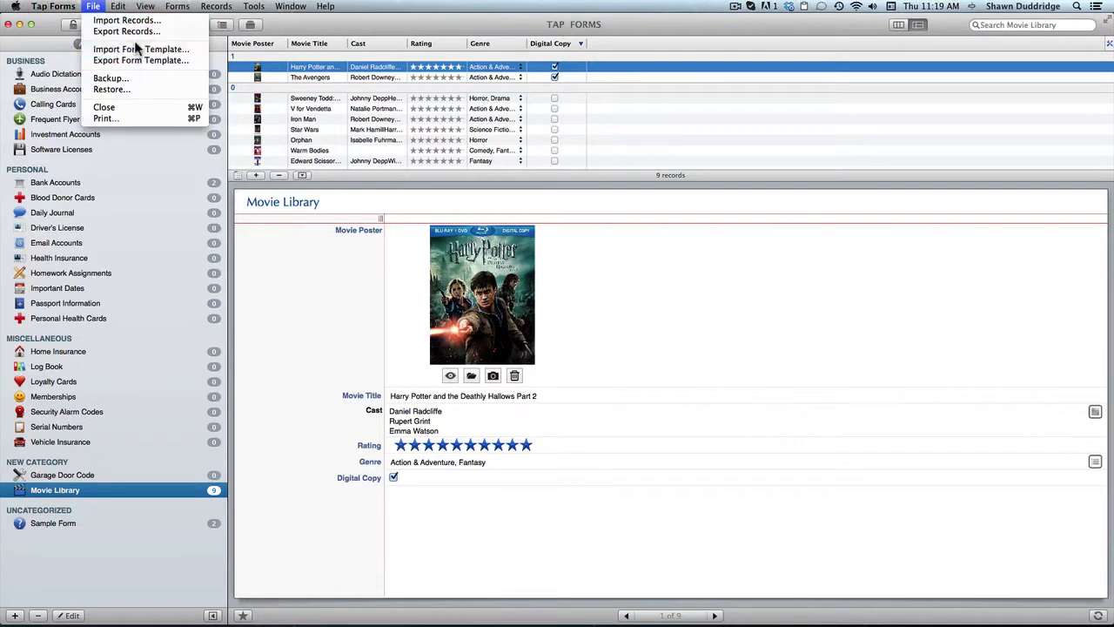
{"action": "mouse_move", "coordinate": [141, 59]}
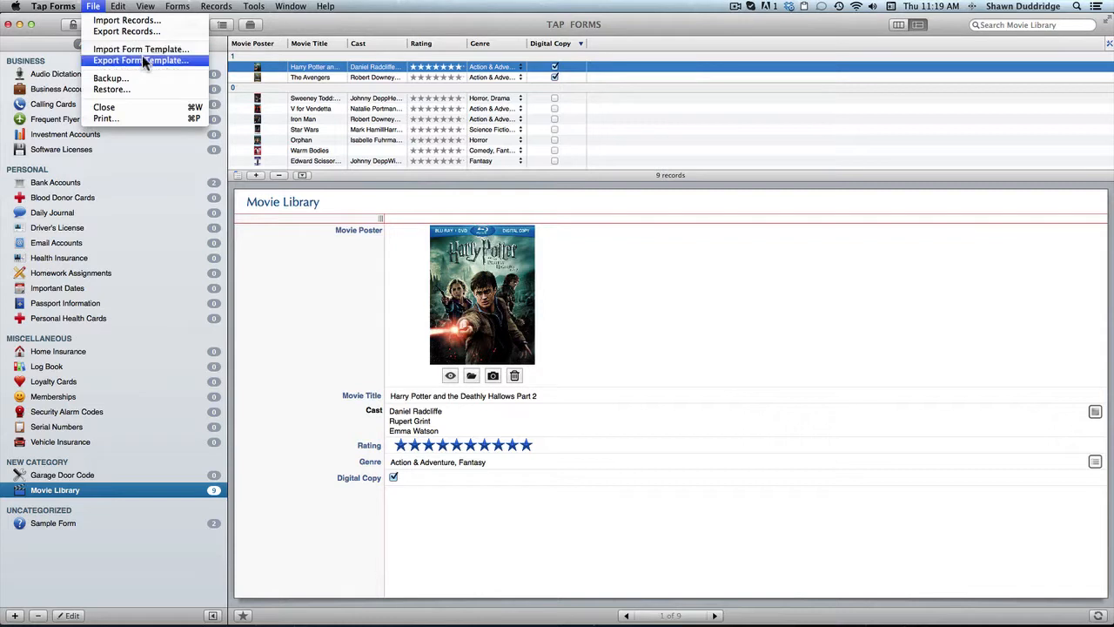
{"action": "mouse_move", "coordinate": [111, 78]}
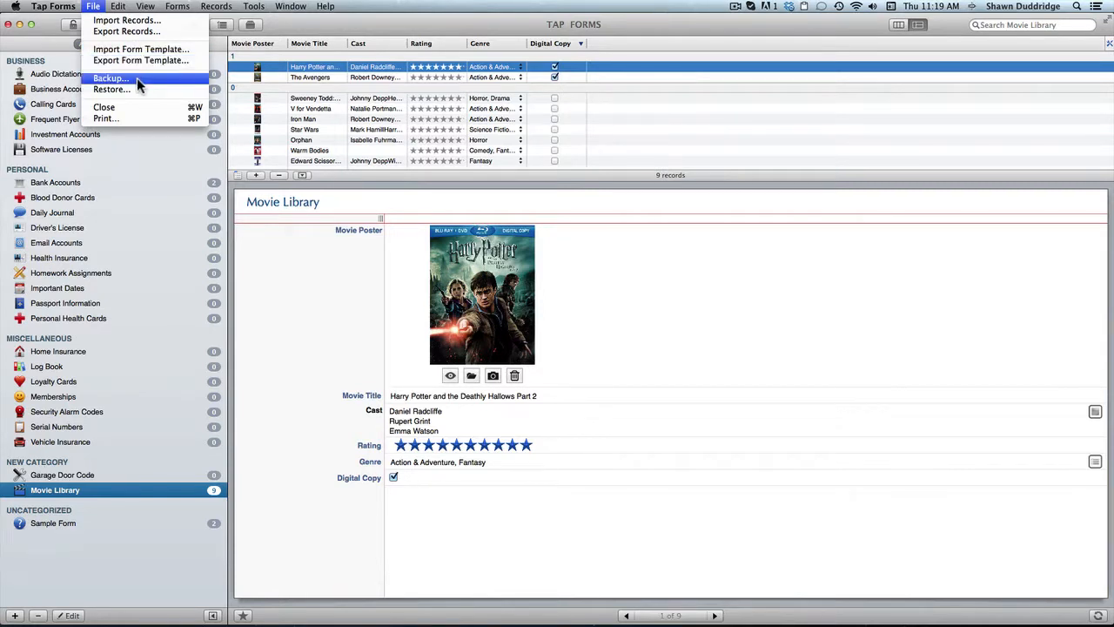
{"action": "left_click", "coordinate": [144, 7]}
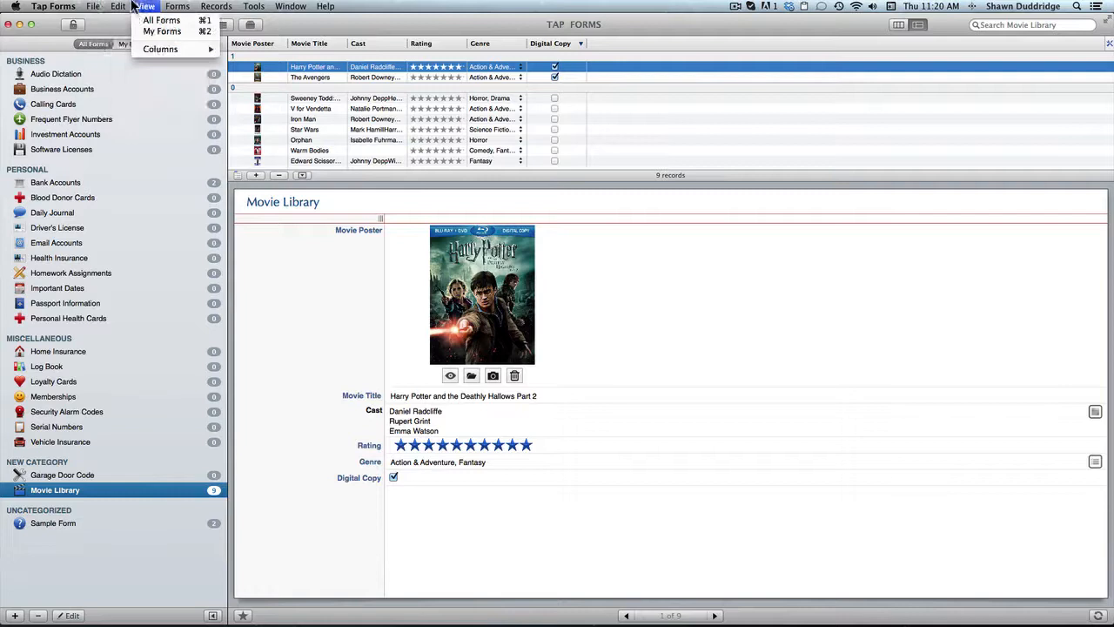
{"action": "left_click", "coordinate": [118, 7]}
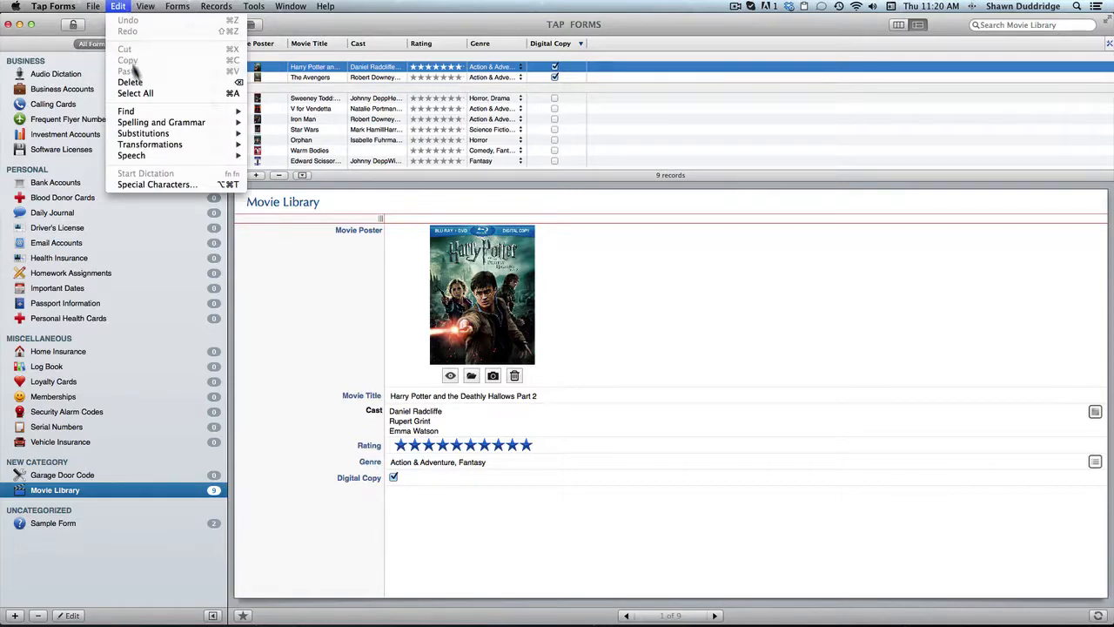
{"action": "left_click", "coordinate": [147, 7]}
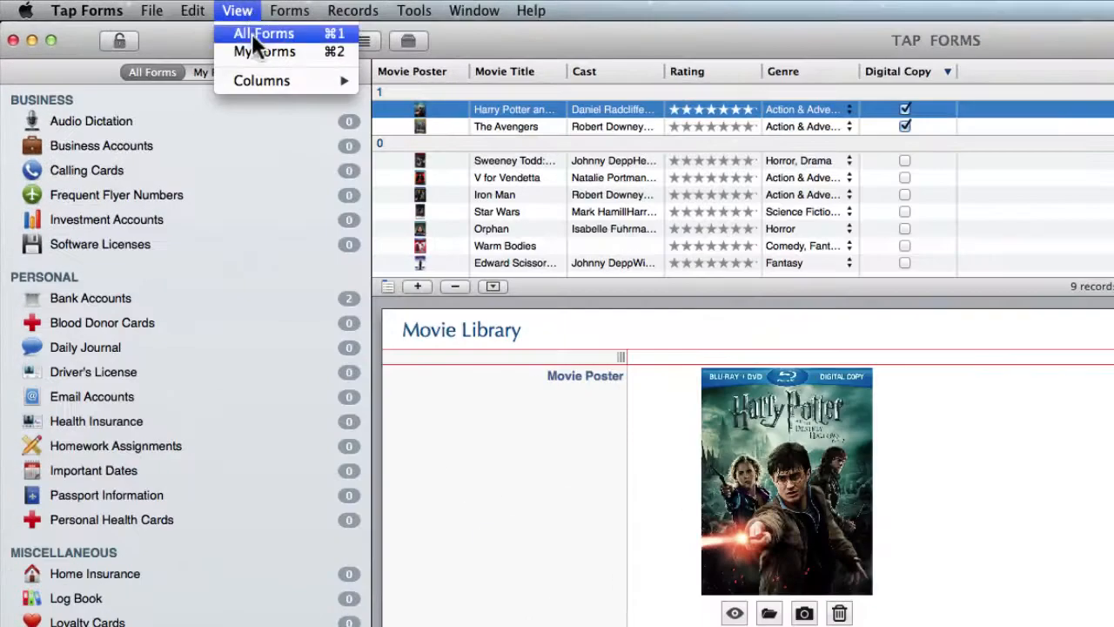
{"action": "mouse_move", "coordinate": [265, 52]}
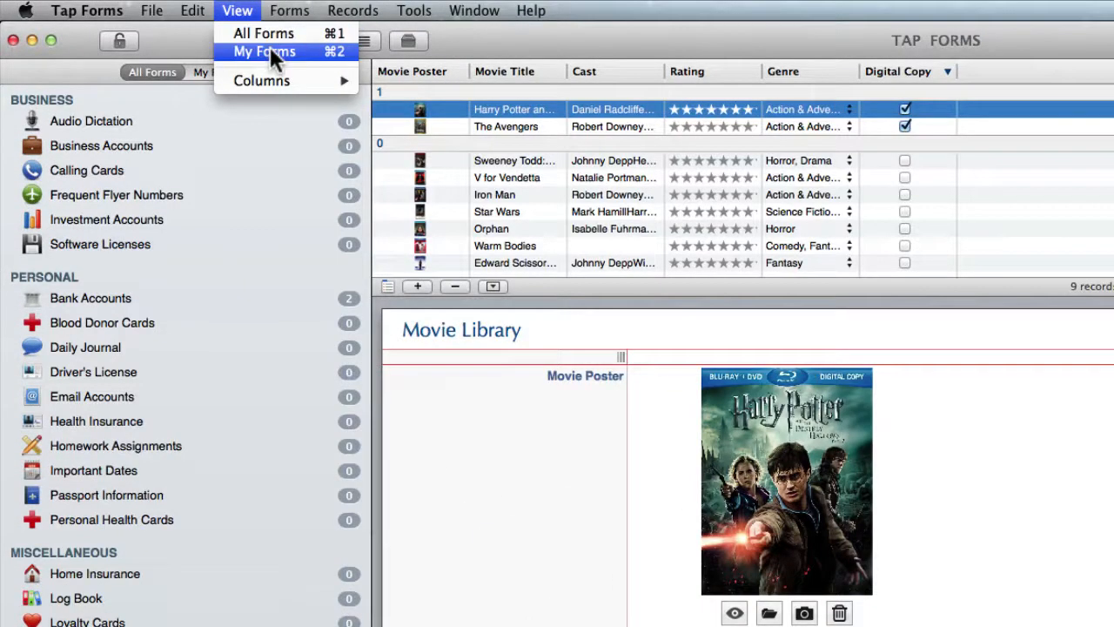
- Switch the sidebar to My Forms, then reopen the View menu
{"action": "left_click", "coordinate": [265, 52]}
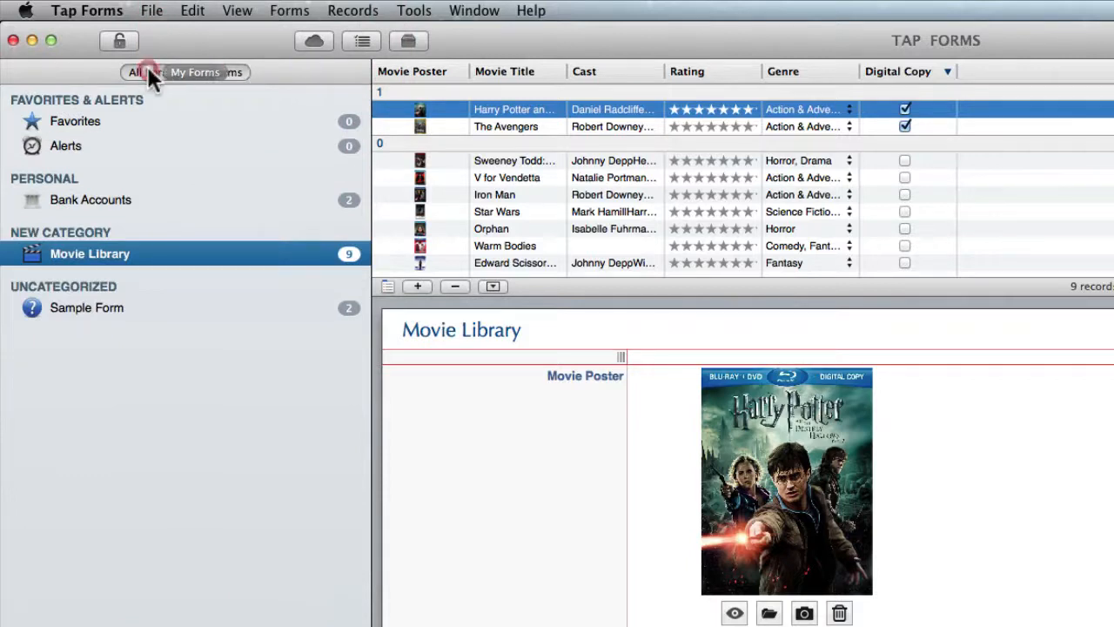
{"action": "left_click", "coordinate": [237, 11]}
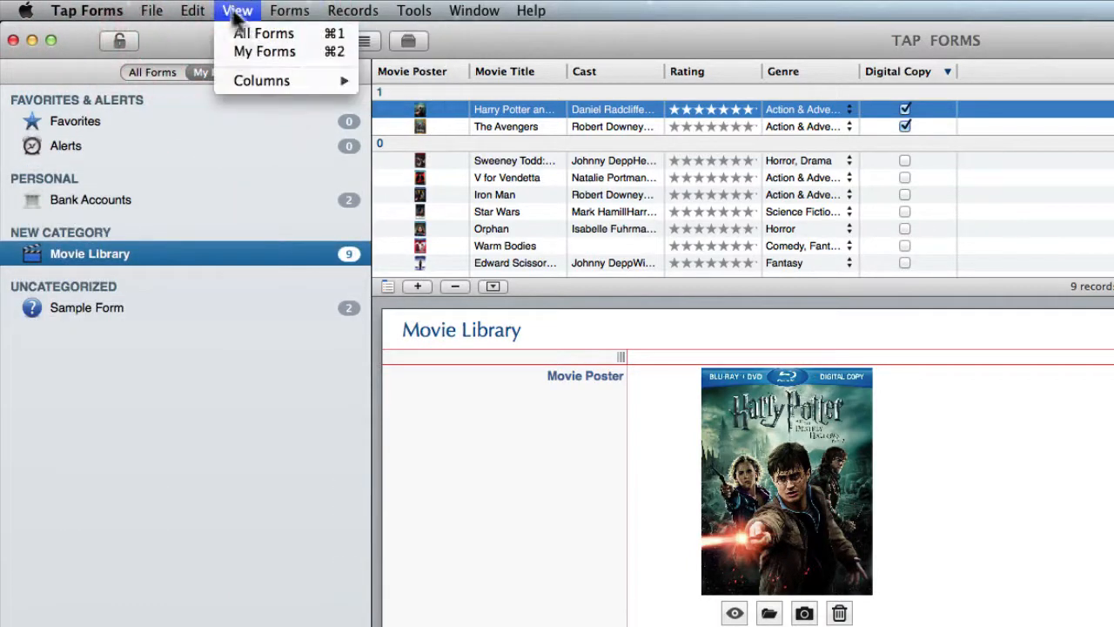
{"action": "mouse_move", "coordinate": [252, 33]}
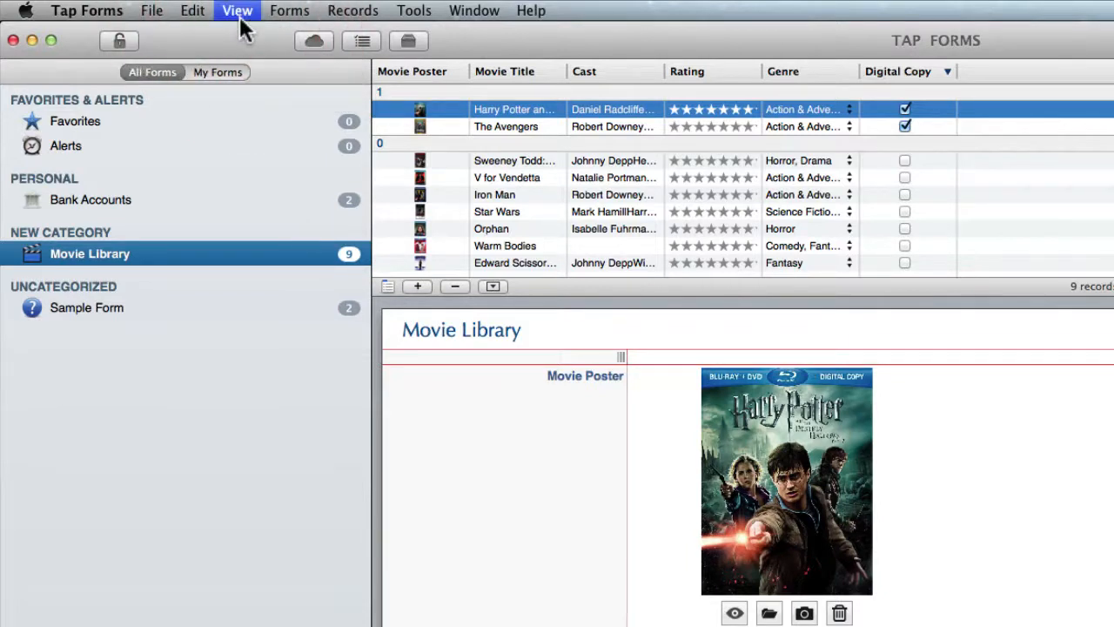
{"action": "left_click", "coordinate": [237, 11]}
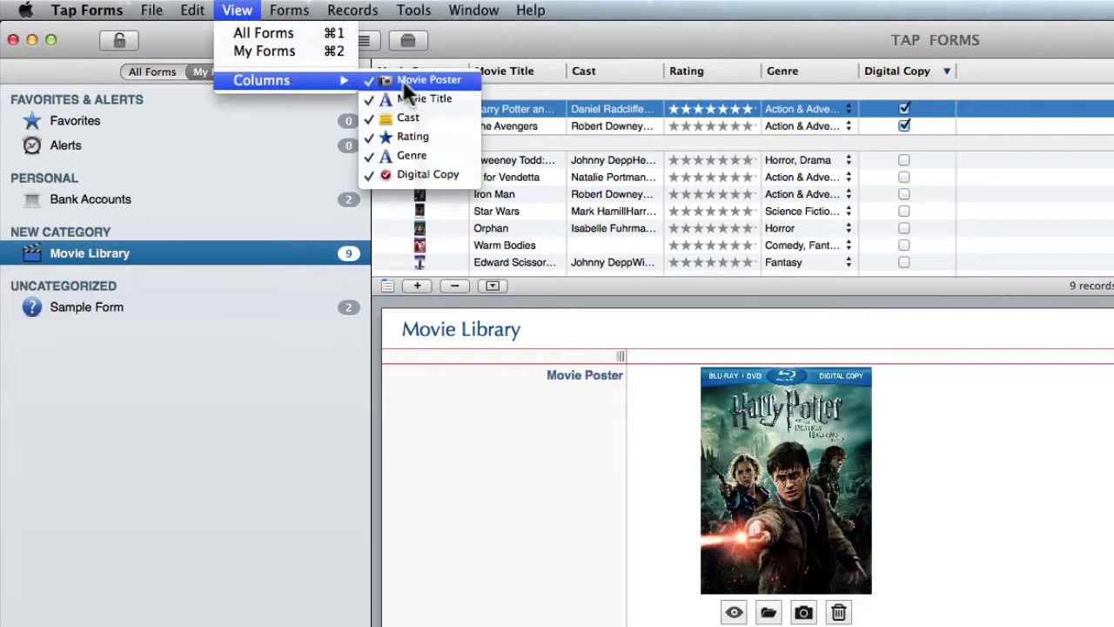
{"action": "mouse_move", "coordinate": [425, 97]}
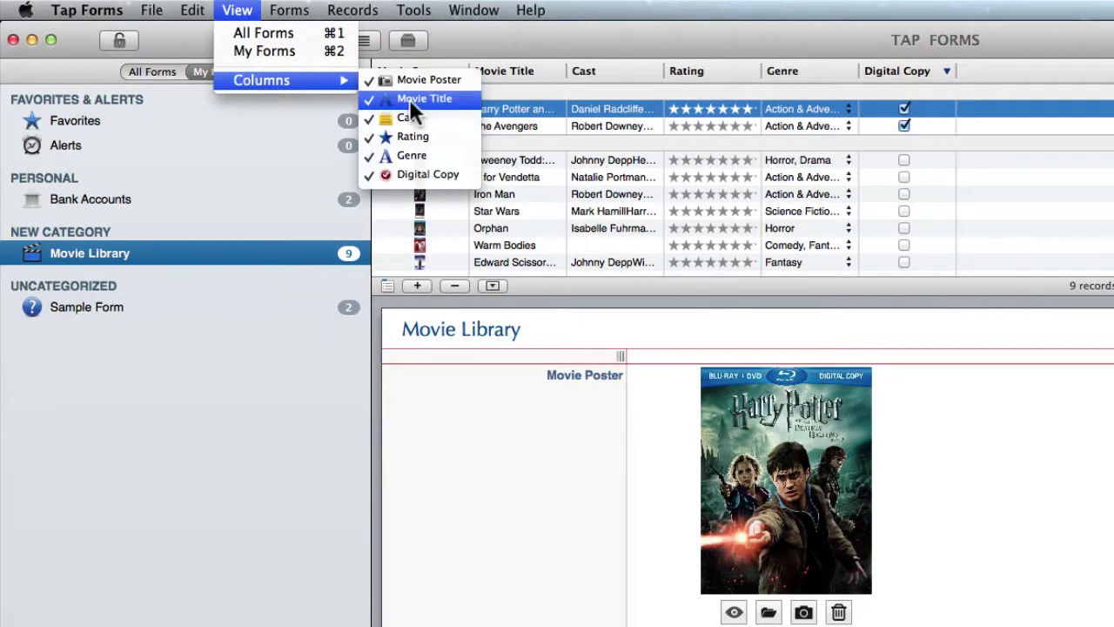
{"action": "mouse_move", "coordinate": [422, 155]}
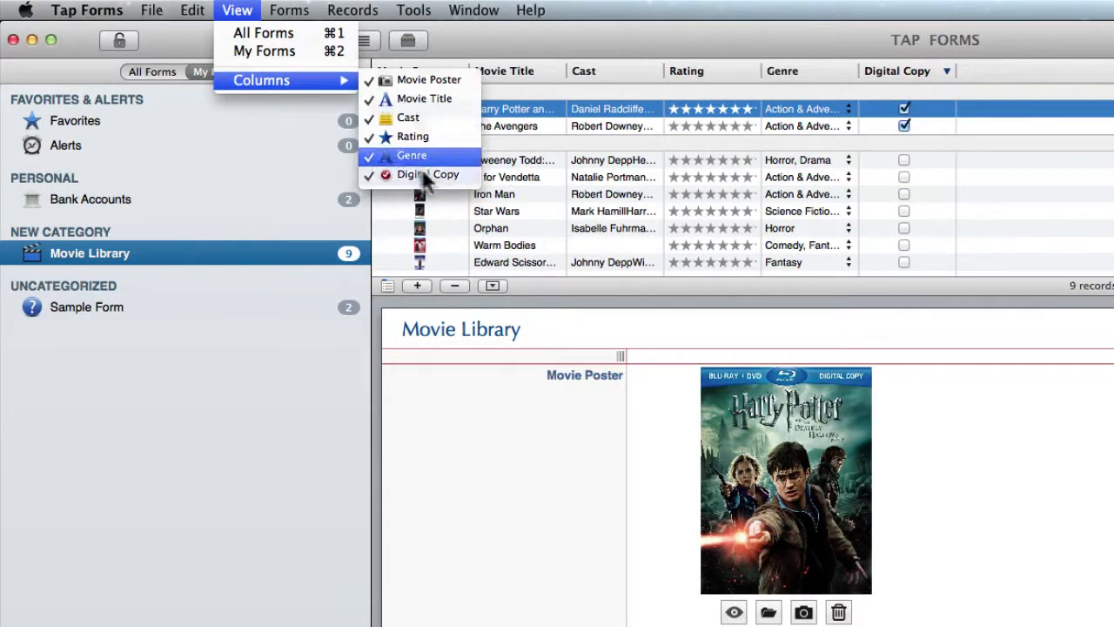
{"action": "left_click", "coordinate": [428, 174]}
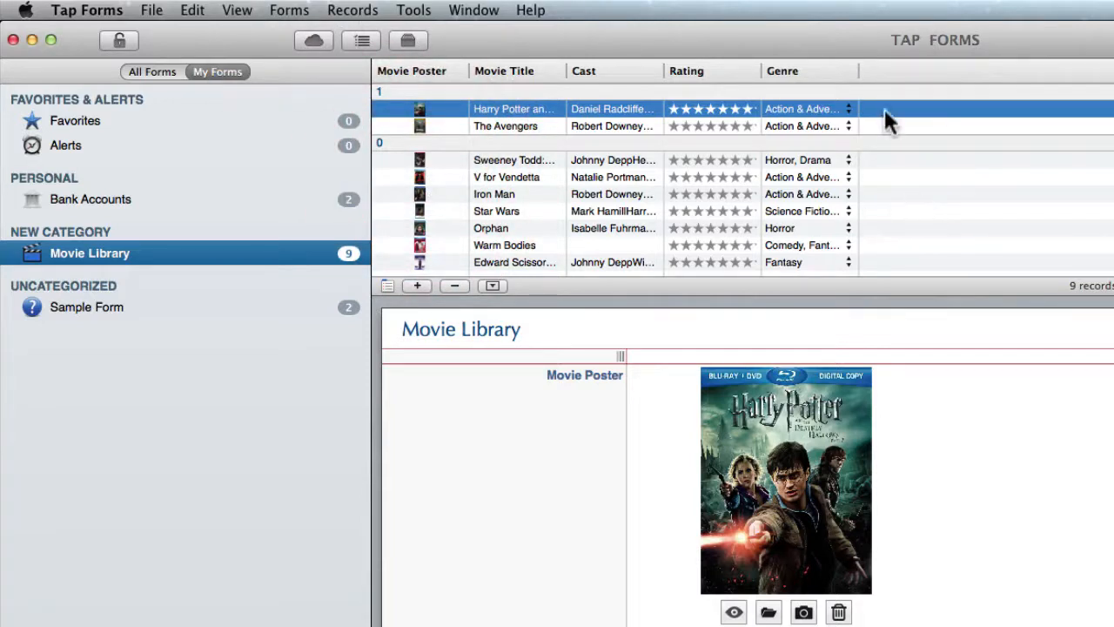
{"action": "left_click", "coordinate": [236, 11]}
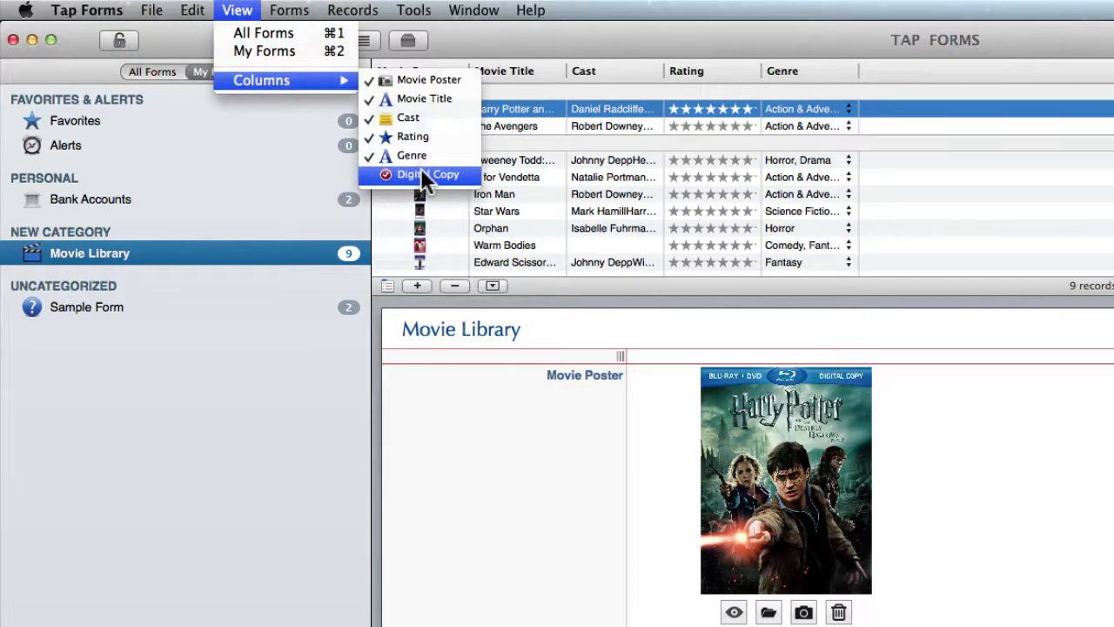
{"action": "left_click", "coordinate": [426, 174]}
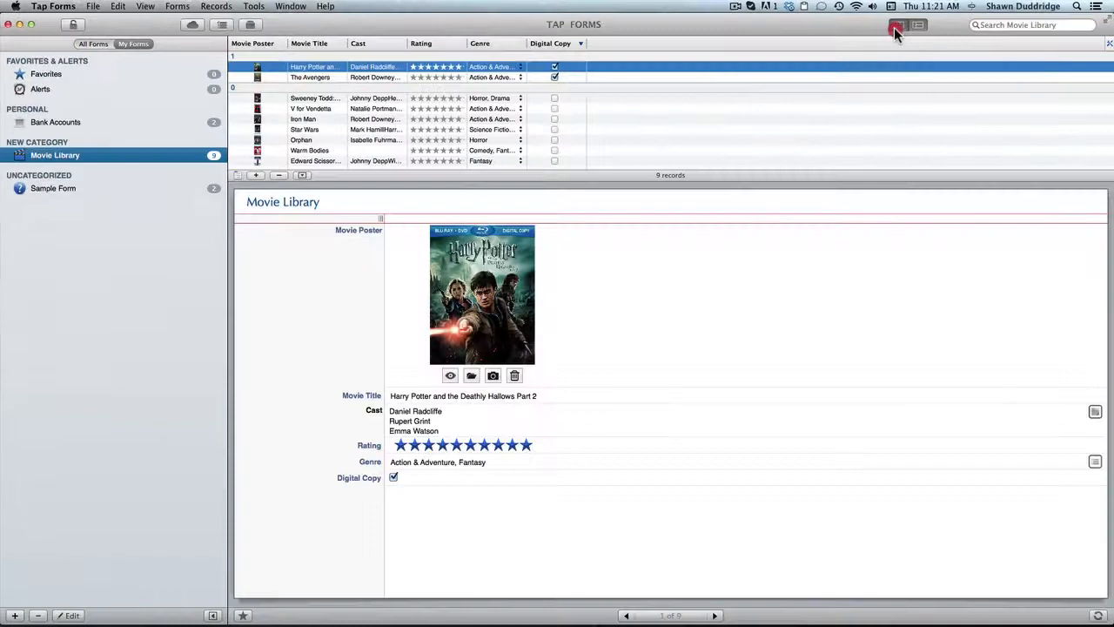
- Switch Movie Library to the poster list layout and bring up the Forms menu
{"action": "left_click", "coordinate": [177, 6]}
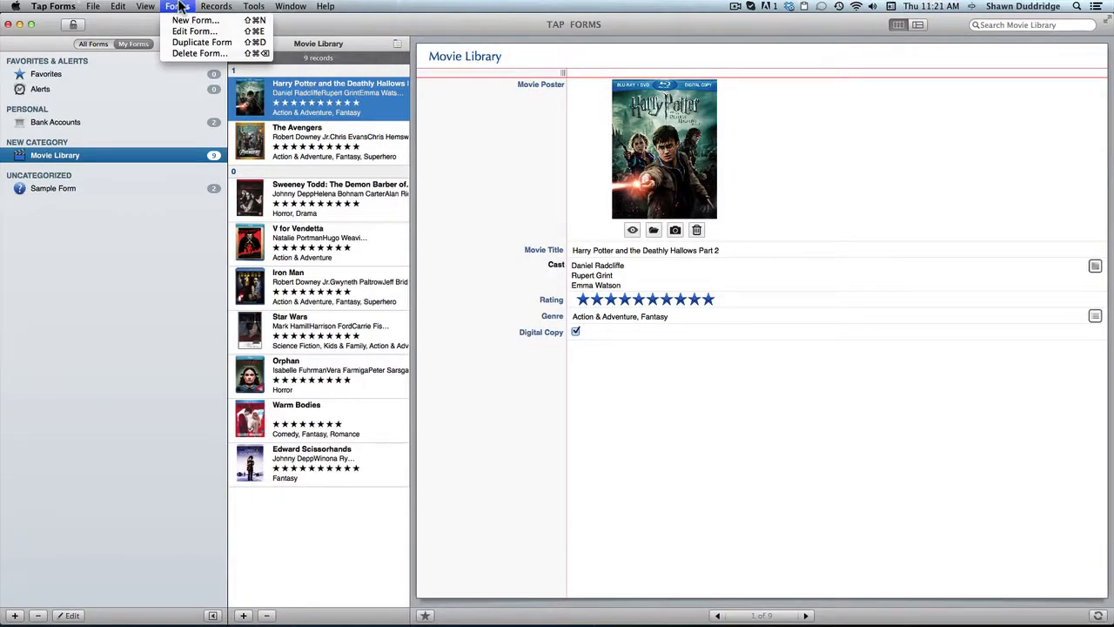
{"action": "mouse_move", "coordinate": [195, 21]}
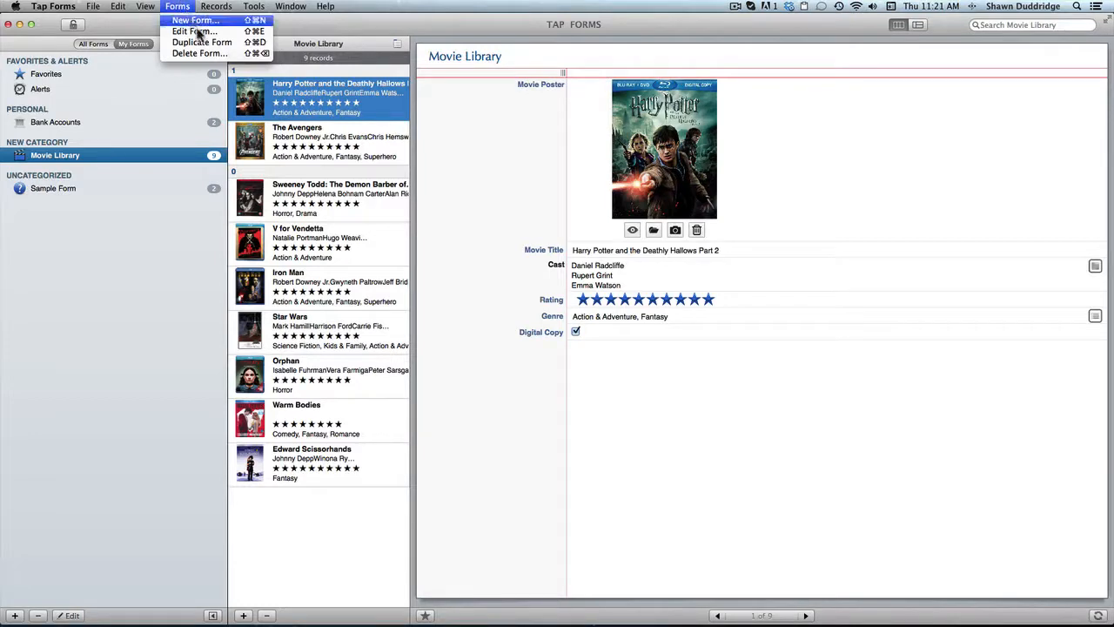
{"action": "mouse_move", "coordinate": [199, 53]}
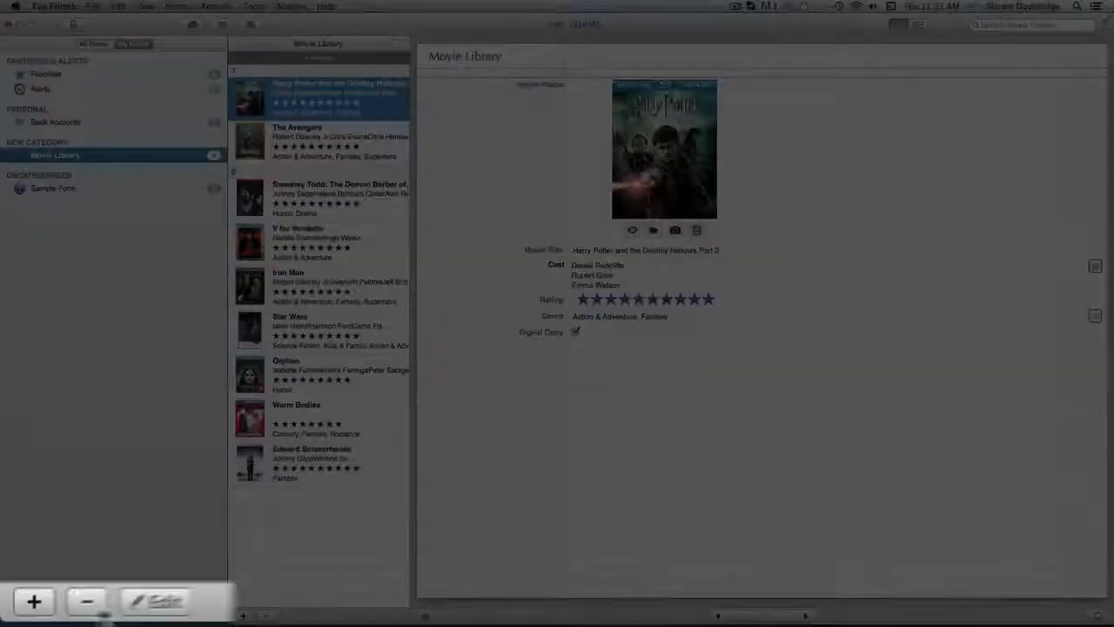
{"action": "left_click", "coordinate": [289, 11]}
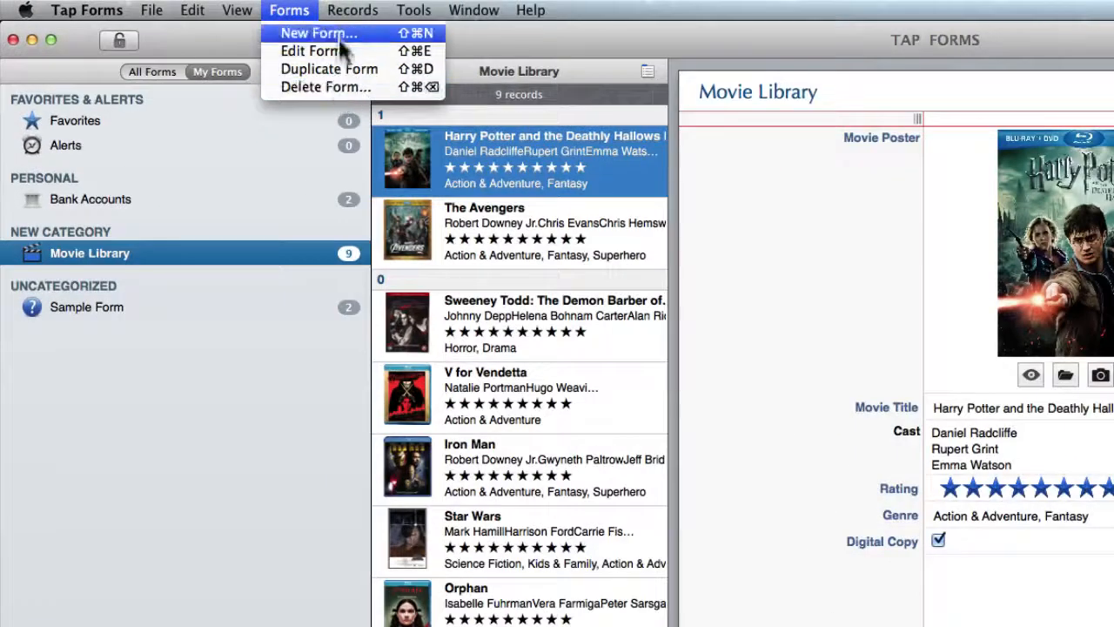
{"action": "mouse_move", "coordinate": [338, 33]}
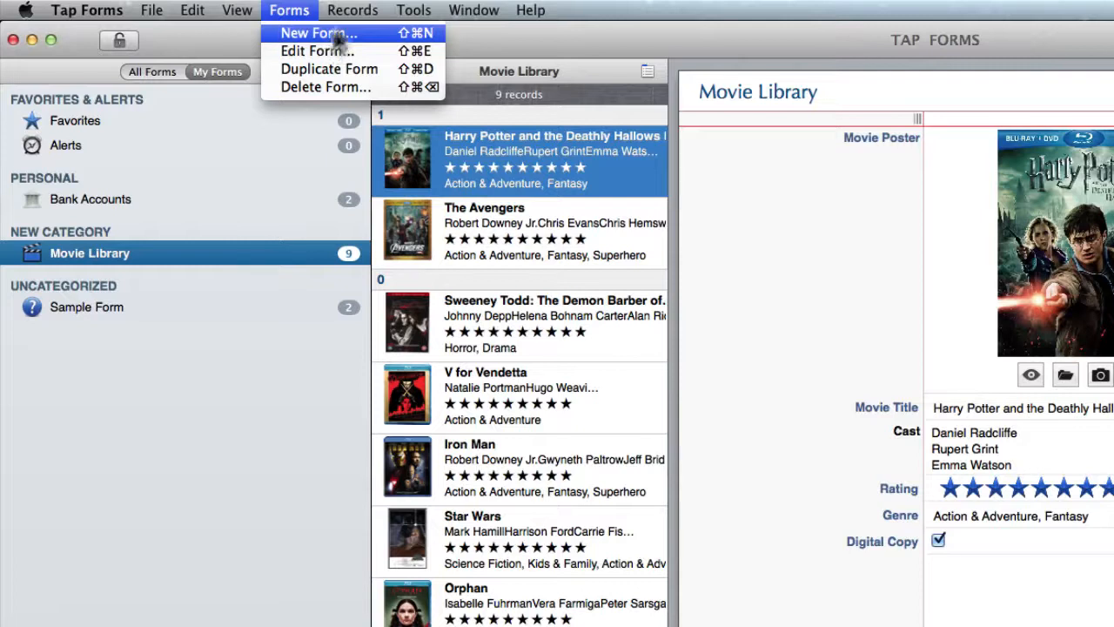
- Use Records > Go To > Last Record to jump from Harry Potter to Sweeney Todd
{"action": "left_click", "coordinate": [351, 10]}
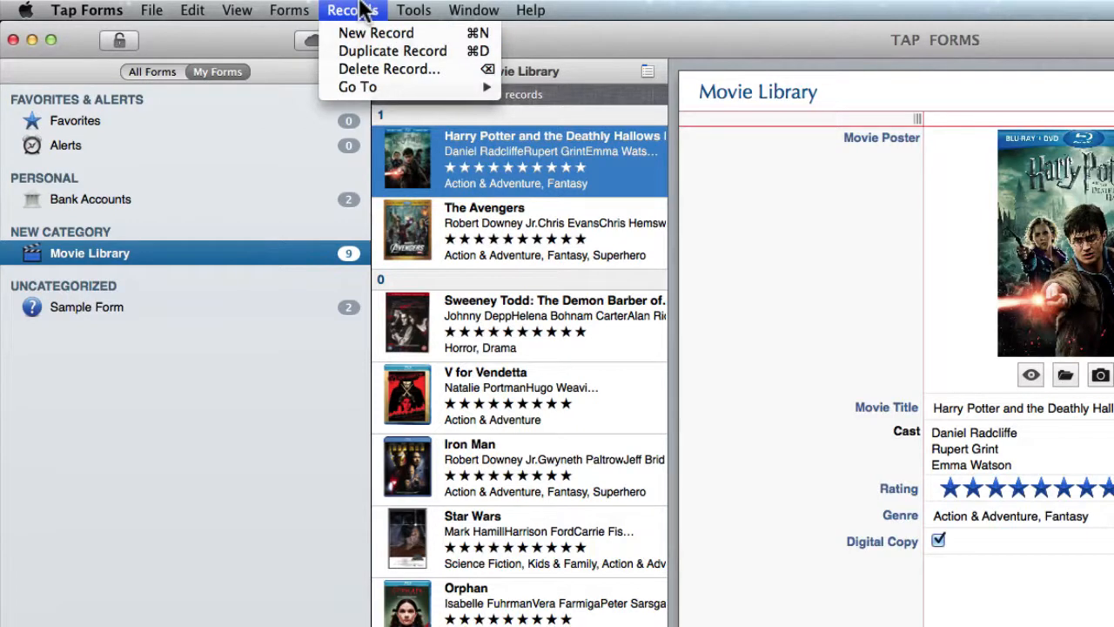
{"action": "mouse_move", "coordinate": [376, 33]}
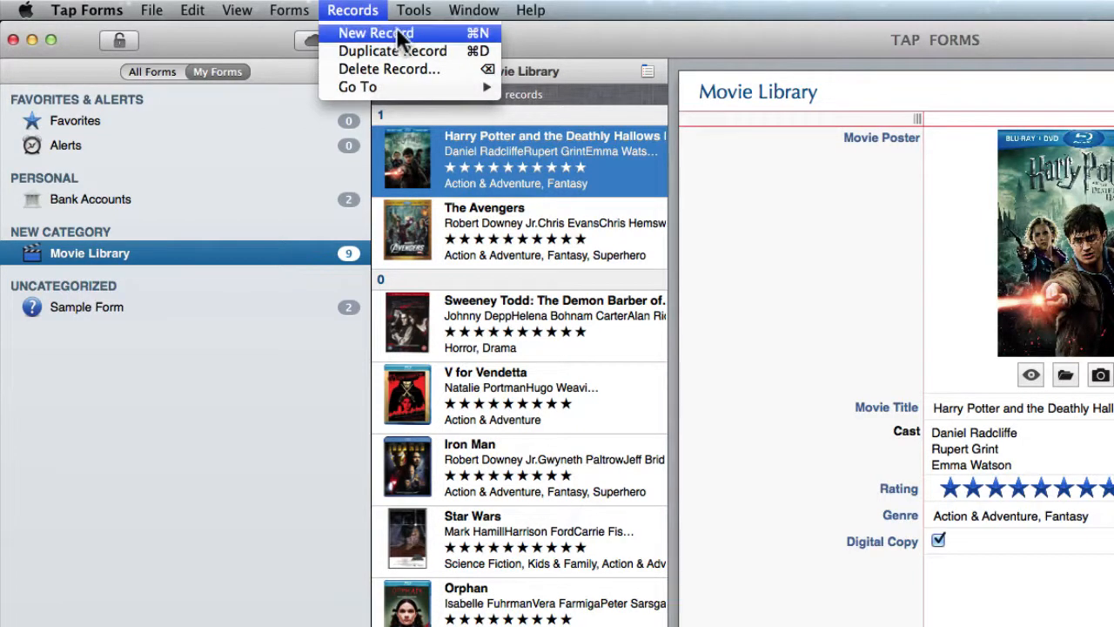
{"action": "mouse_move", "coordinate": [390, 70]}
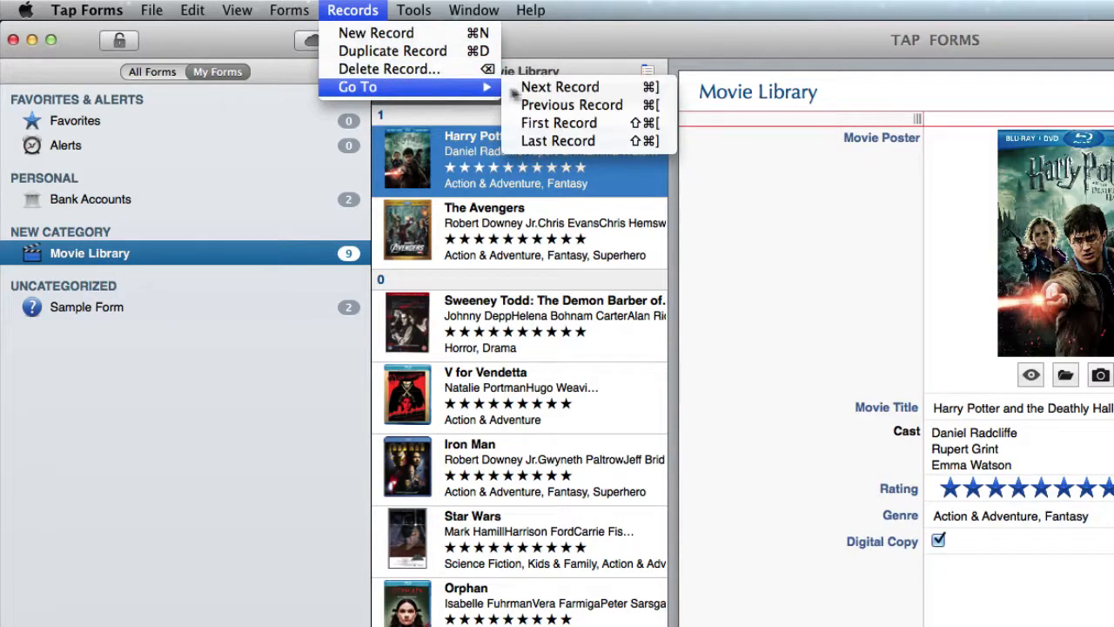
{"action": "mouse_move", "coordinate": [571, 104]}
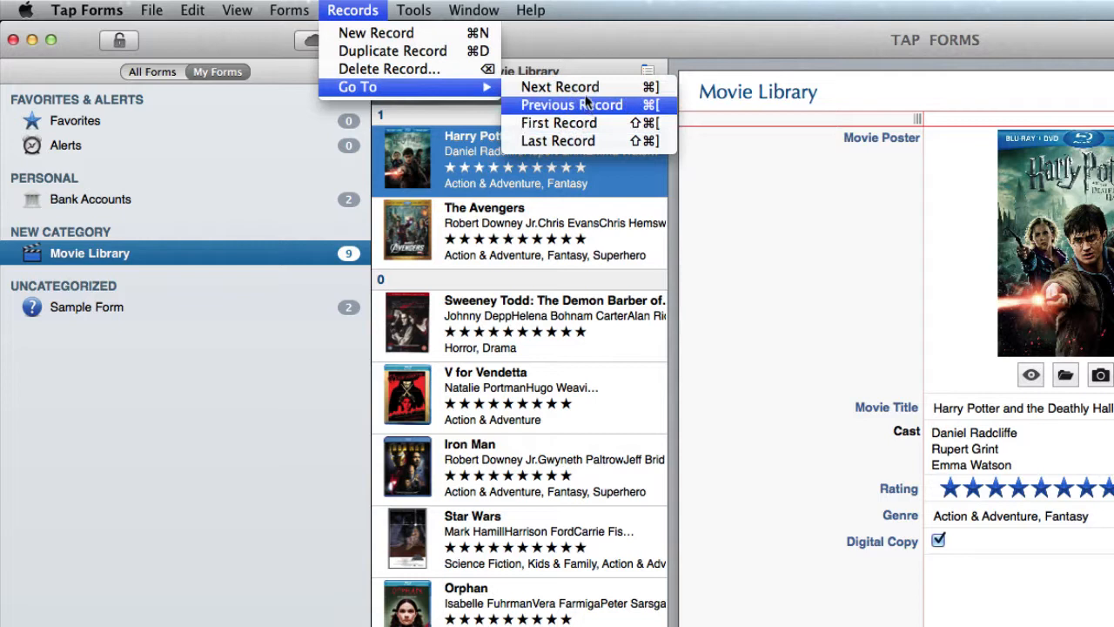
{"action": "mouse_move", "coordinate": [557, 141]}
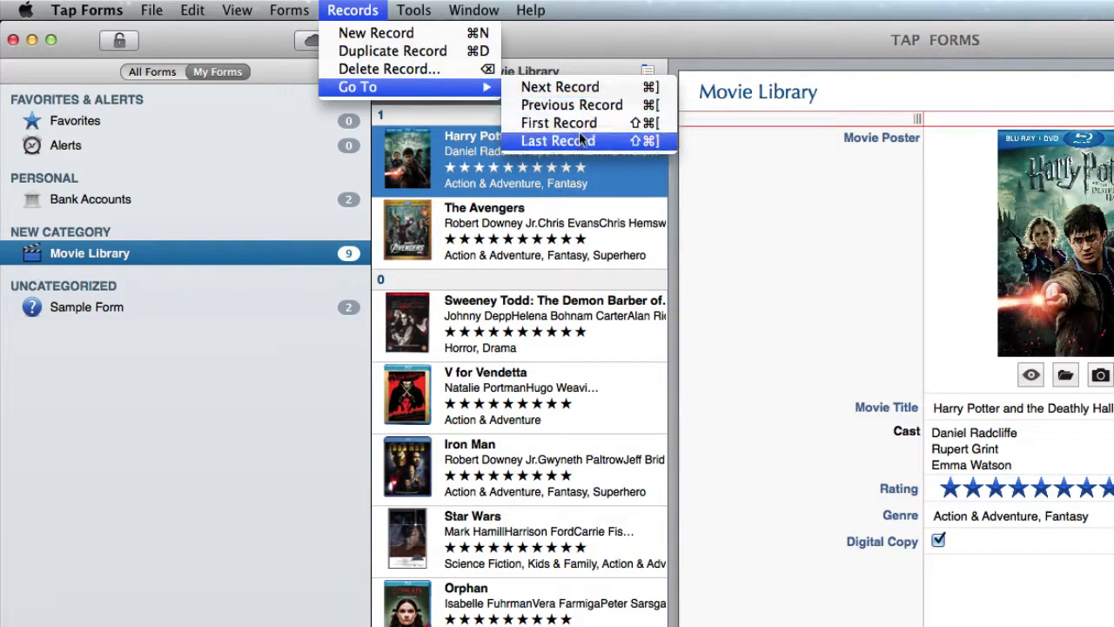
{"action": "left_click", "coordinate": [557, 139]}
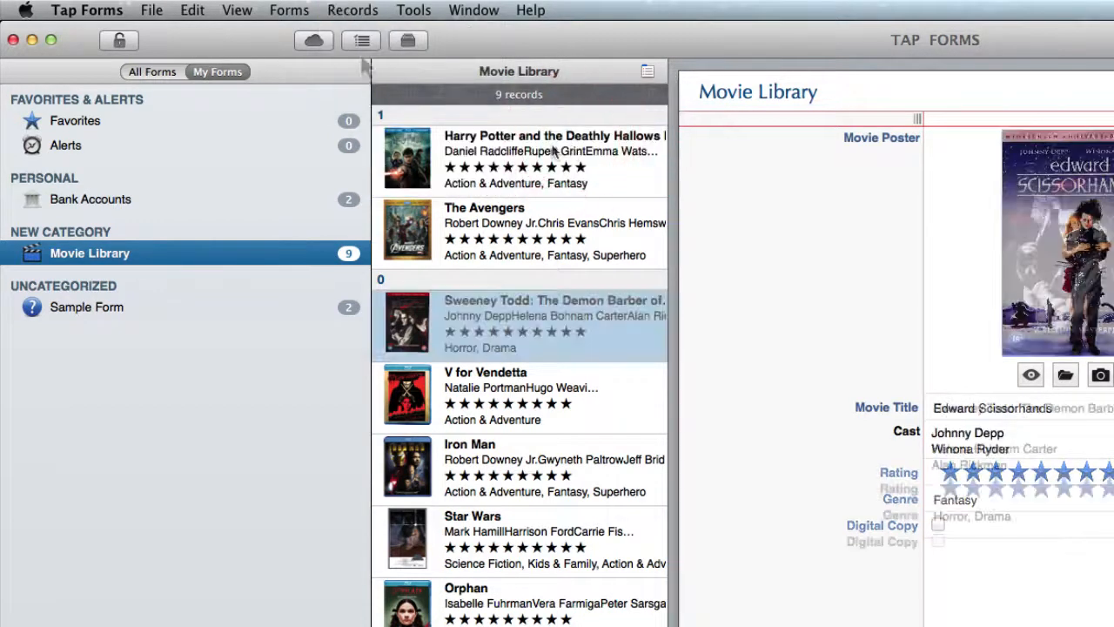
- Look over Tools > Edit Categories and close the category editor
{"action": "left_click", "coordinate": [415, 10]}
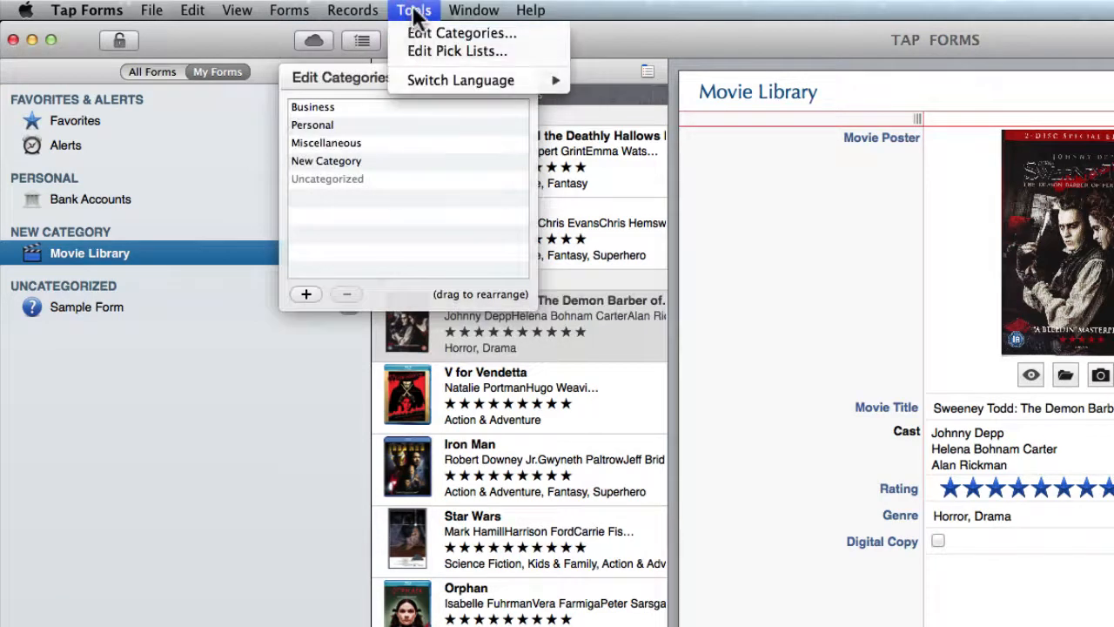
{"action": "left_click", "coordinate": [456, 51]}
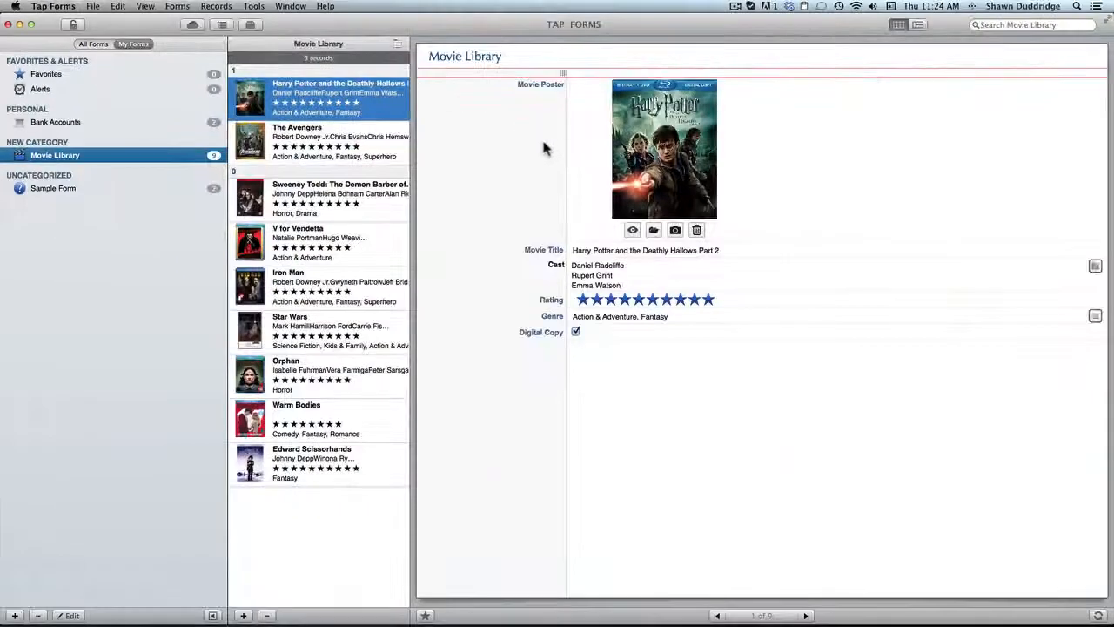
{"action": "mouse_move", "coordinate": [491, 154]}
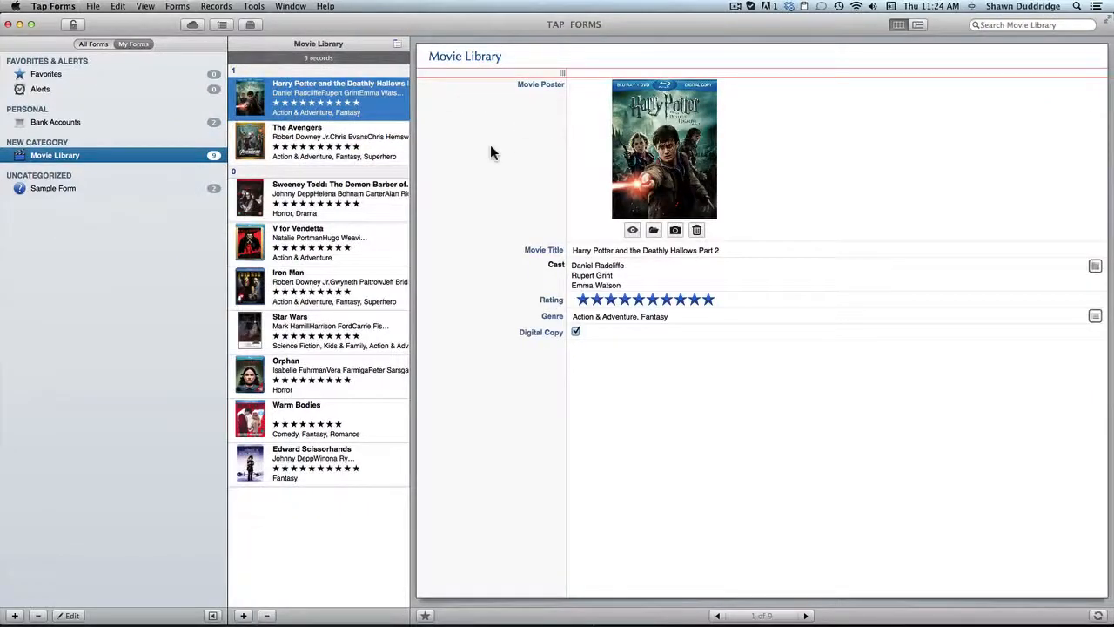